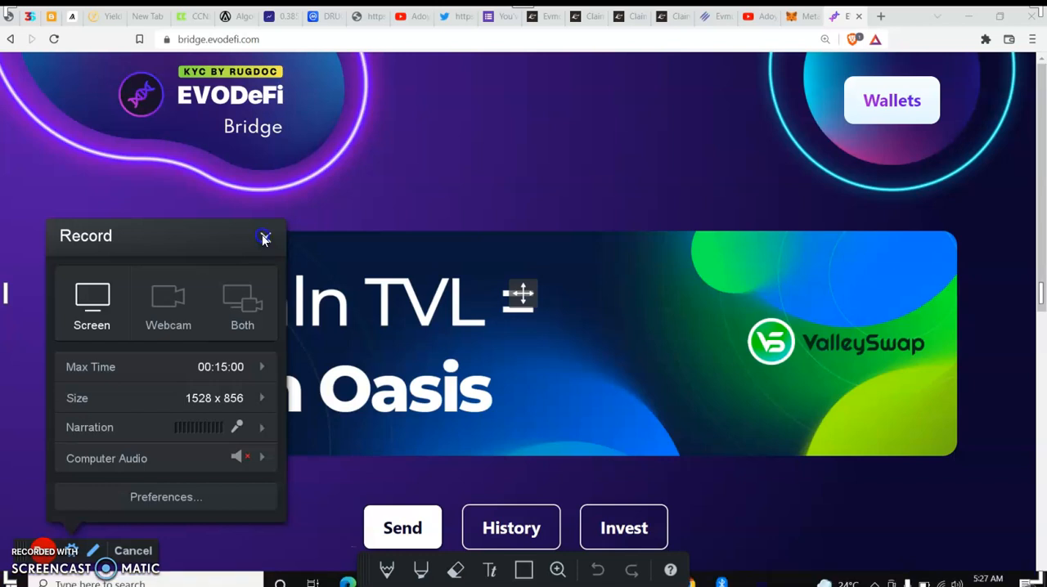
Step: Review the MetaMask wallet and its BNB balance before connecting to the bridge
click(264, 237)
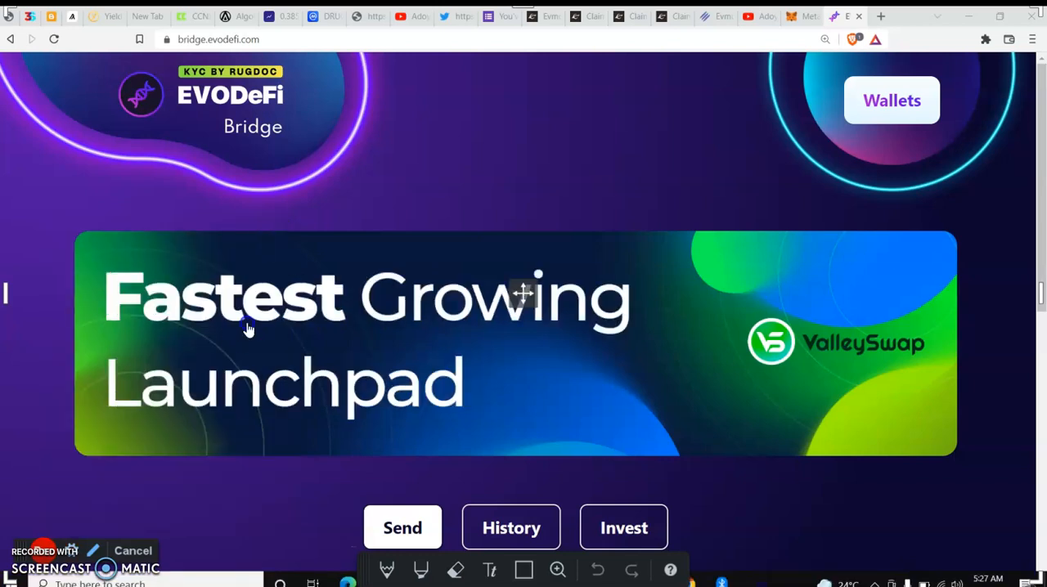
mouse_move(342, 393)
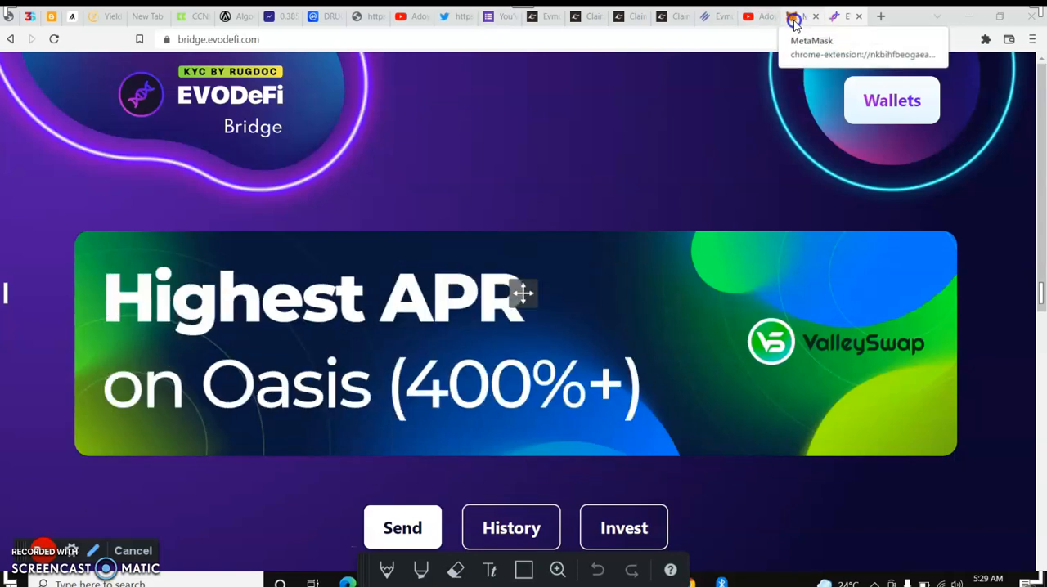
click(792, 16)
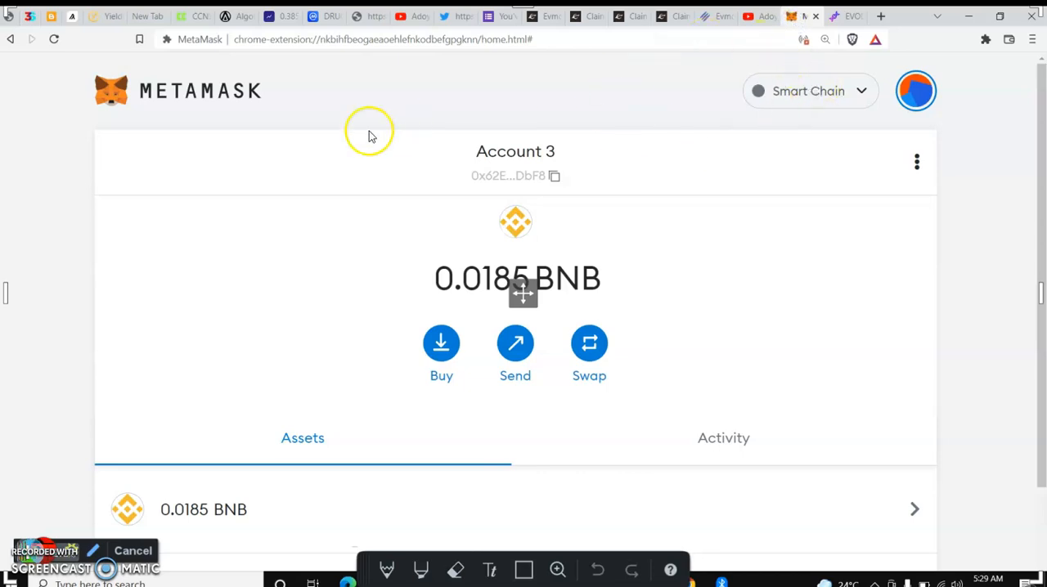
mouse_move(491, 169)
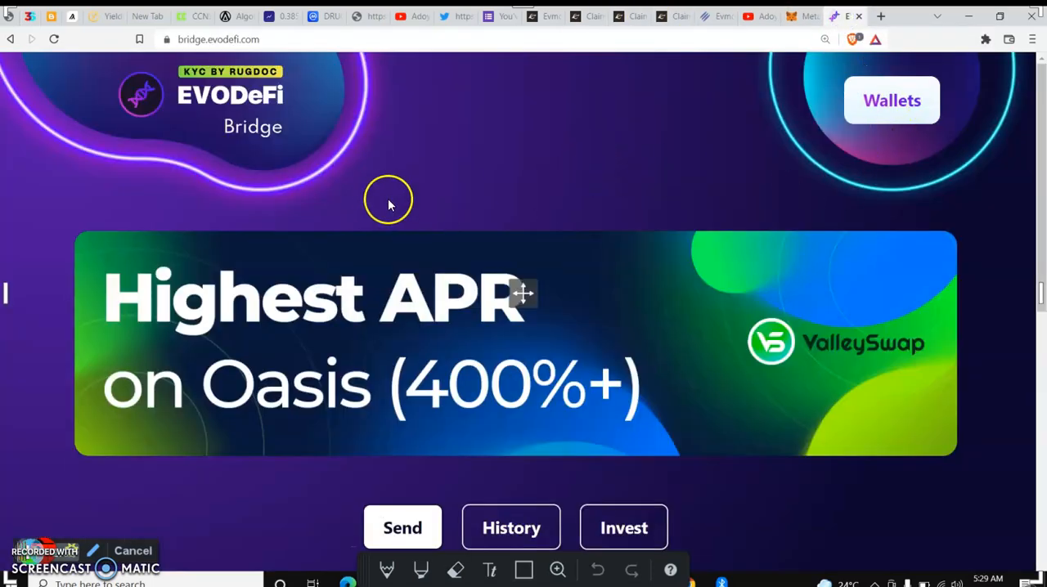
scroll(down, 3)
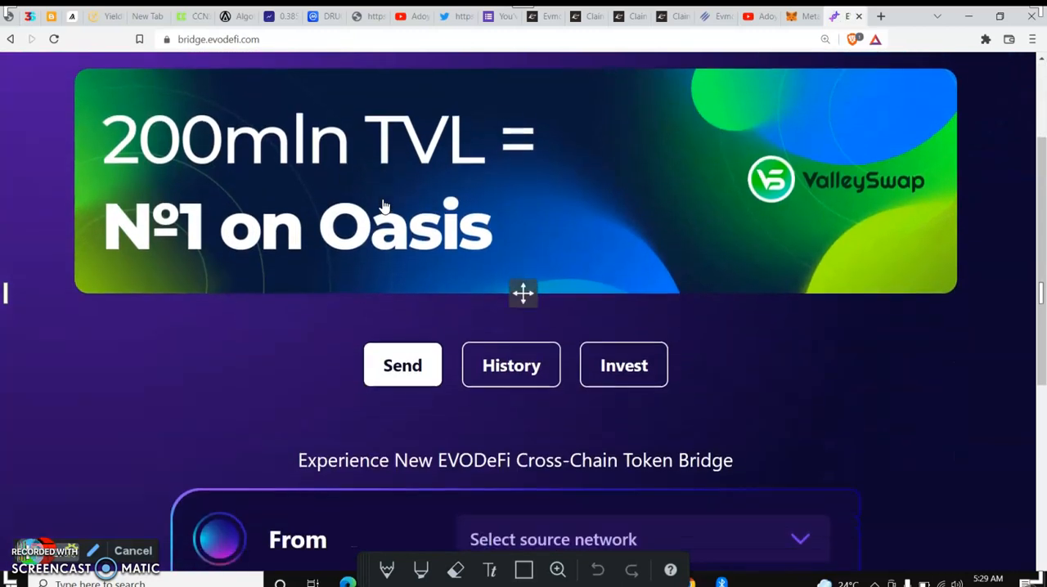
scroll(down, 3)
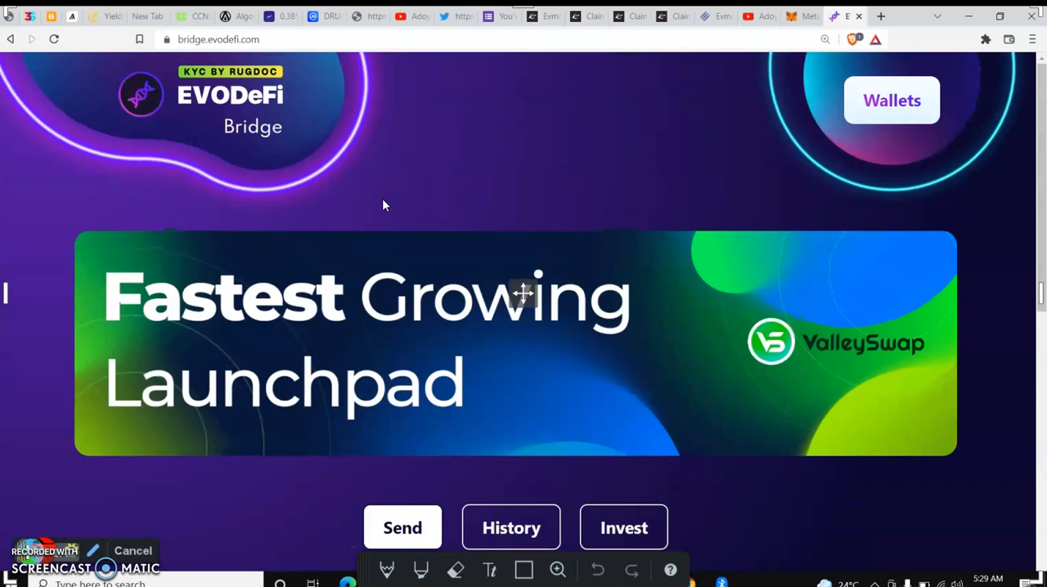
Step: Connect MetaMask through Wallets > Connect, reloading once, until the EVM address shows under Your Wallets
click(891, 100)
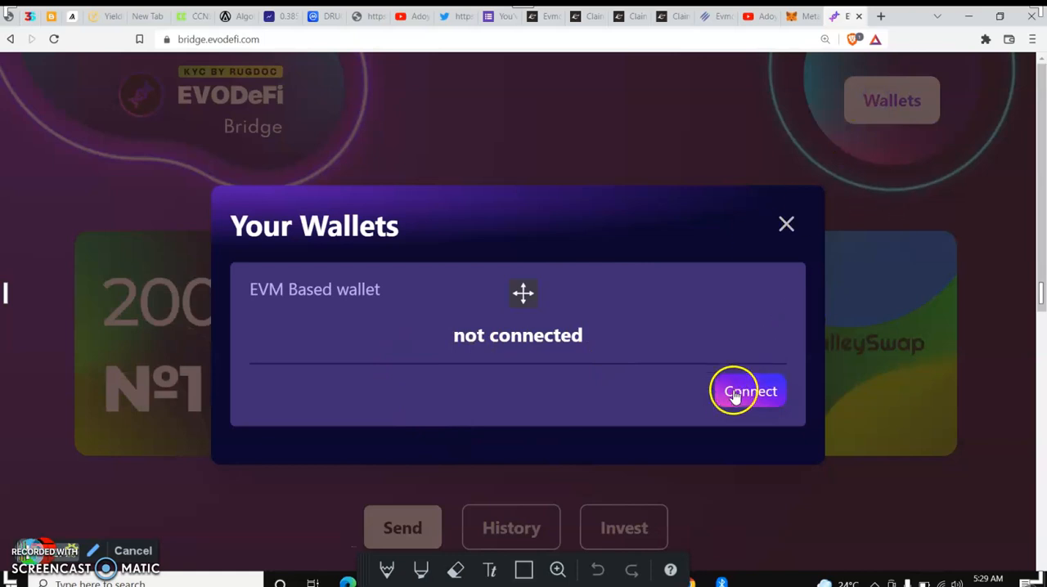
click(749, 391)
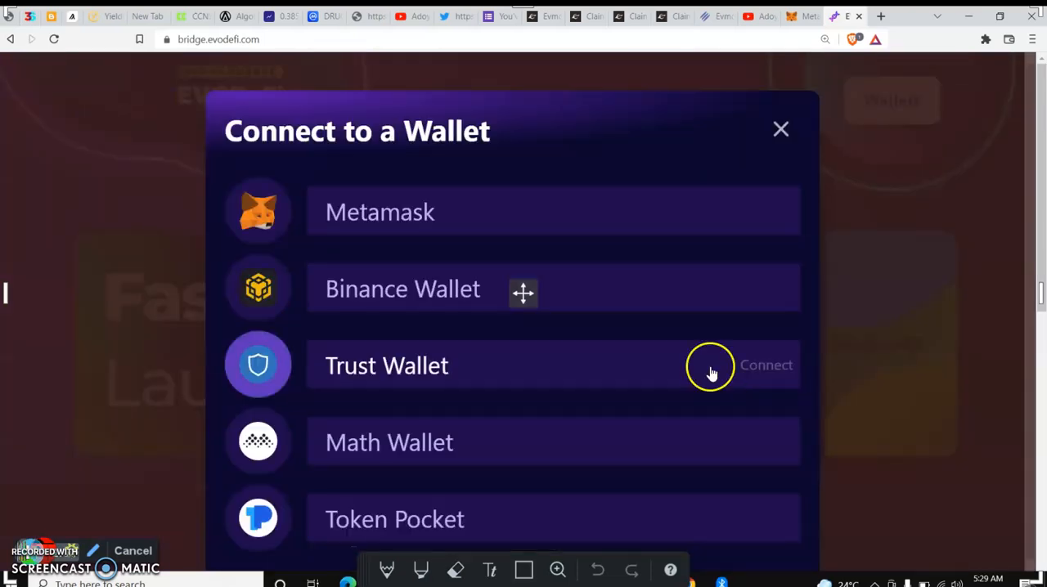
mouse_move(426, 212)
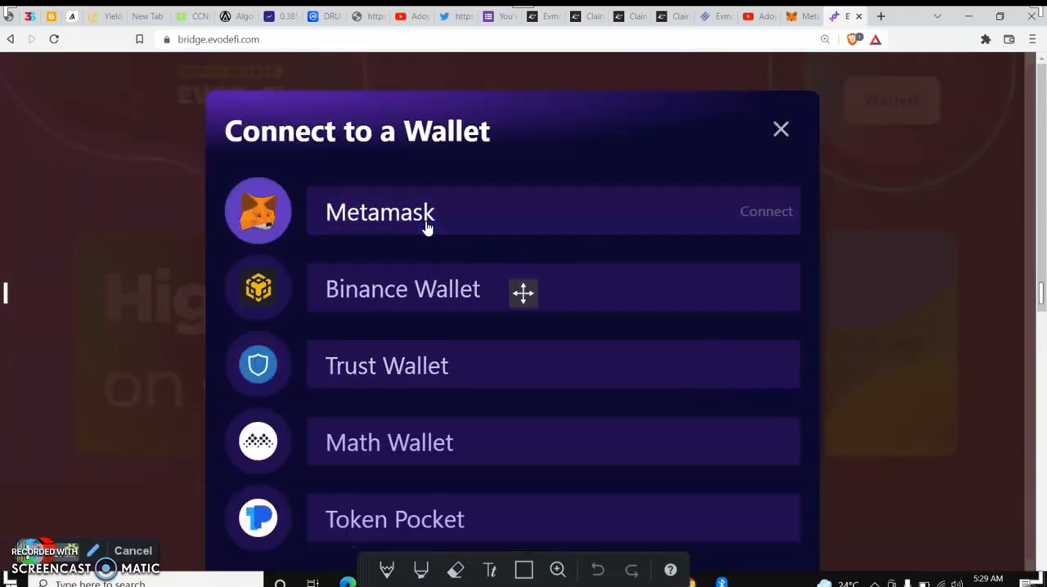
mouse_move(700, 186)
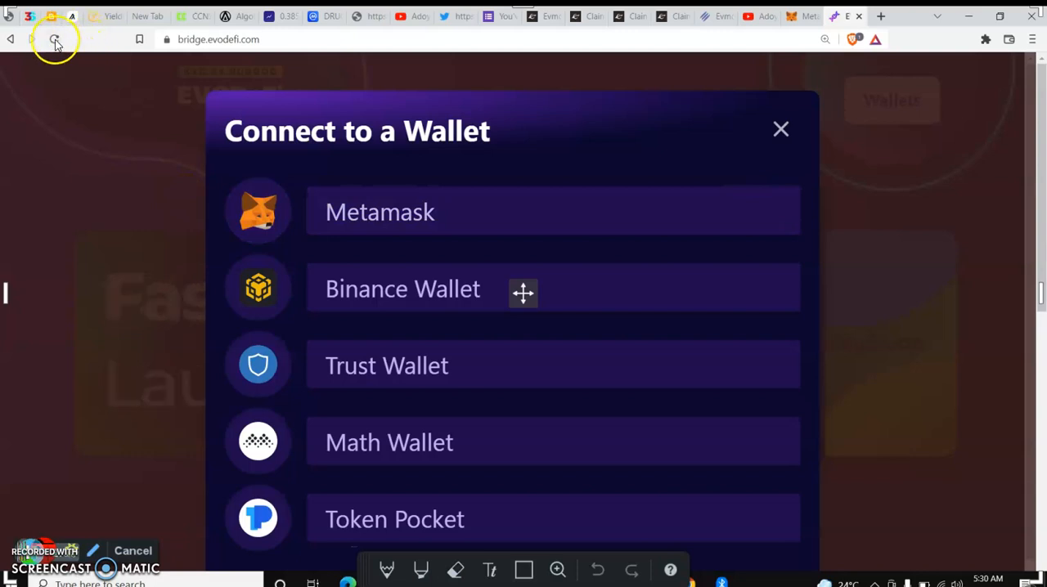
click(56, 39)
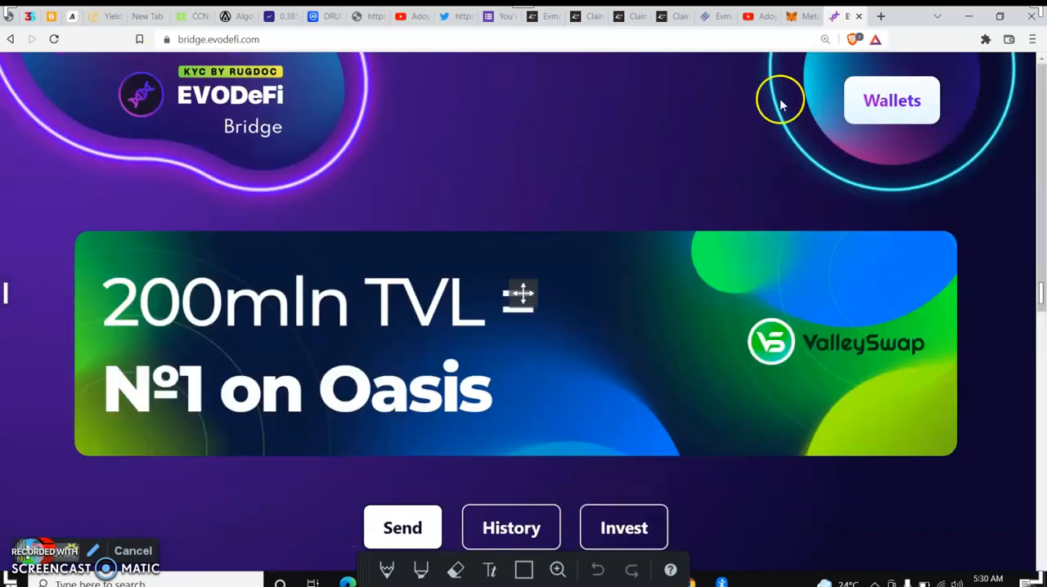
click(890, 100)
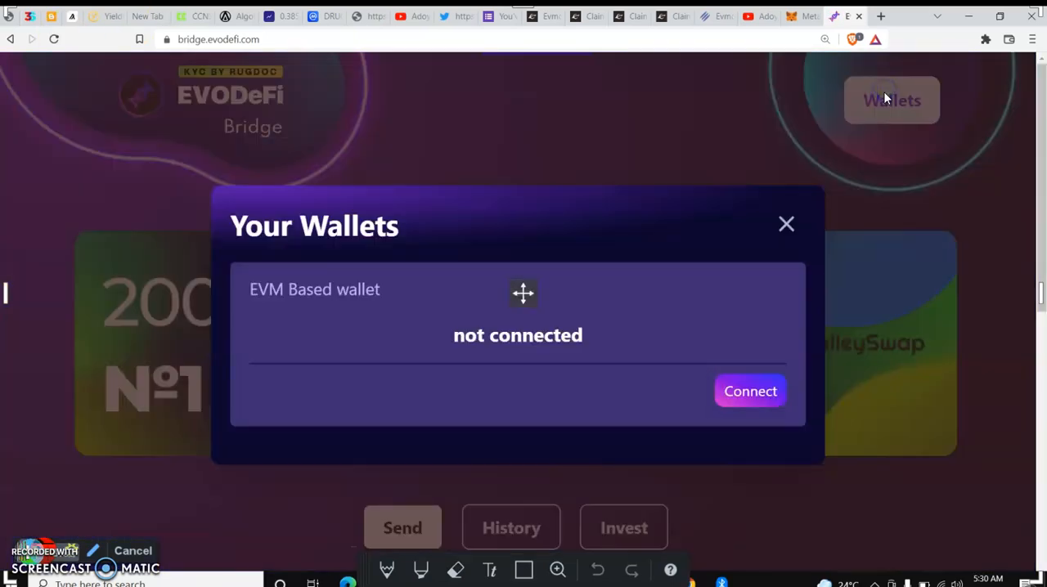
click(750, 391)
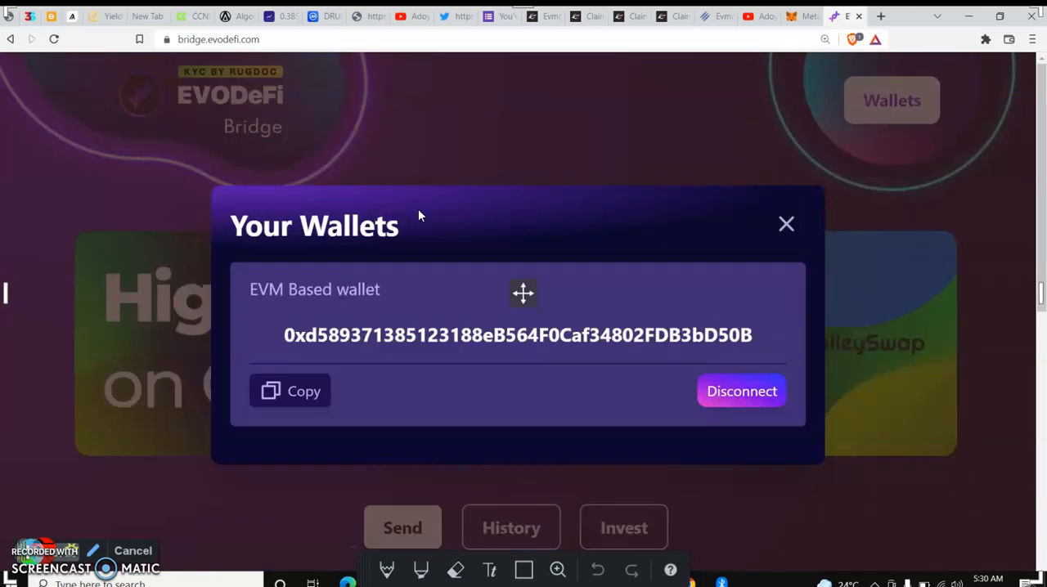
mouse_move(785, 224)
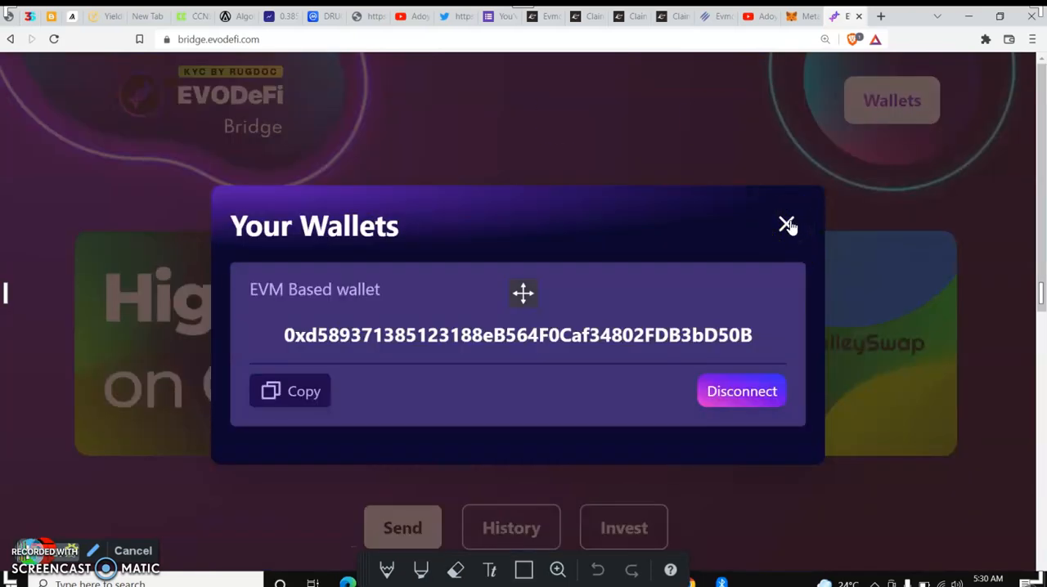
click(787, 226)
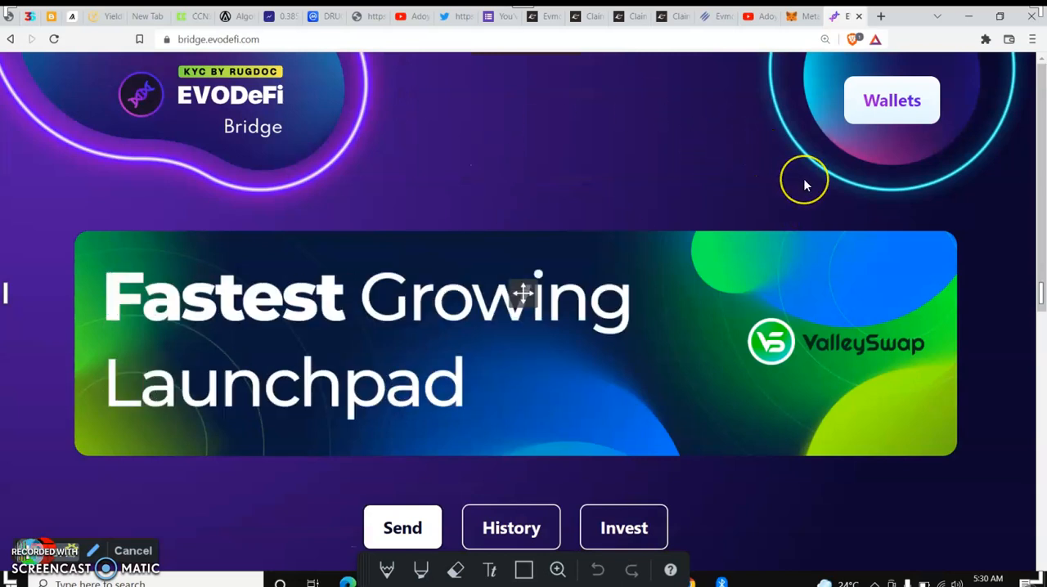
Step: On the Send form, choose BSC as the From network and Avalanche as the To network
scroll(down, 3)
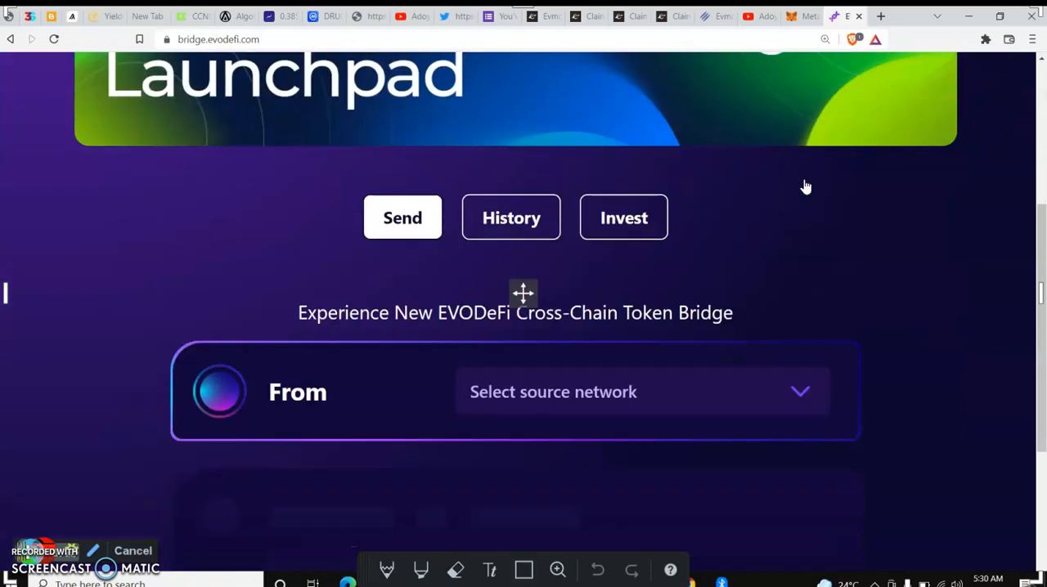
scroll(down, 3)
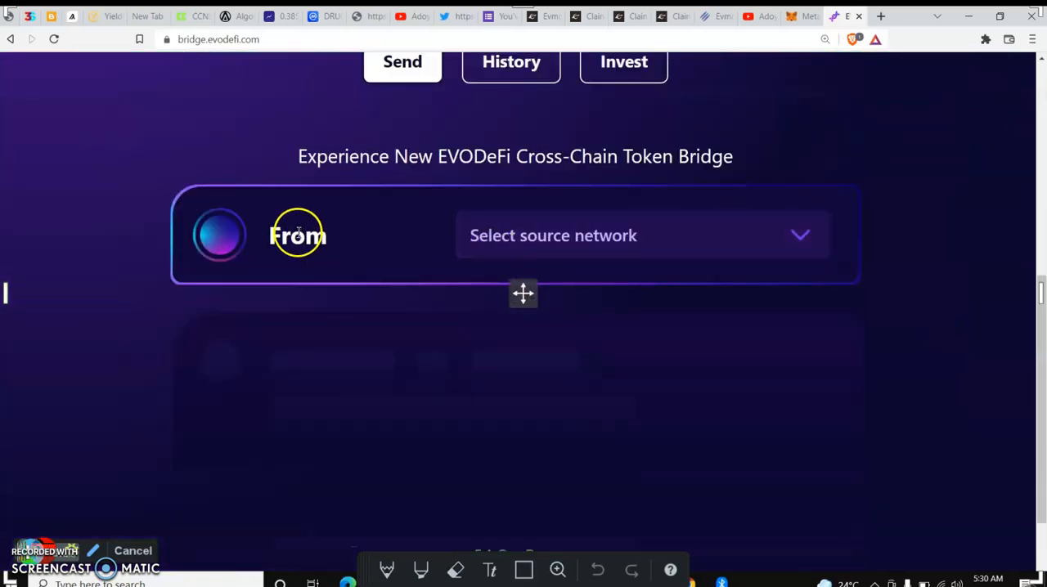
mouse_move(311, 248)
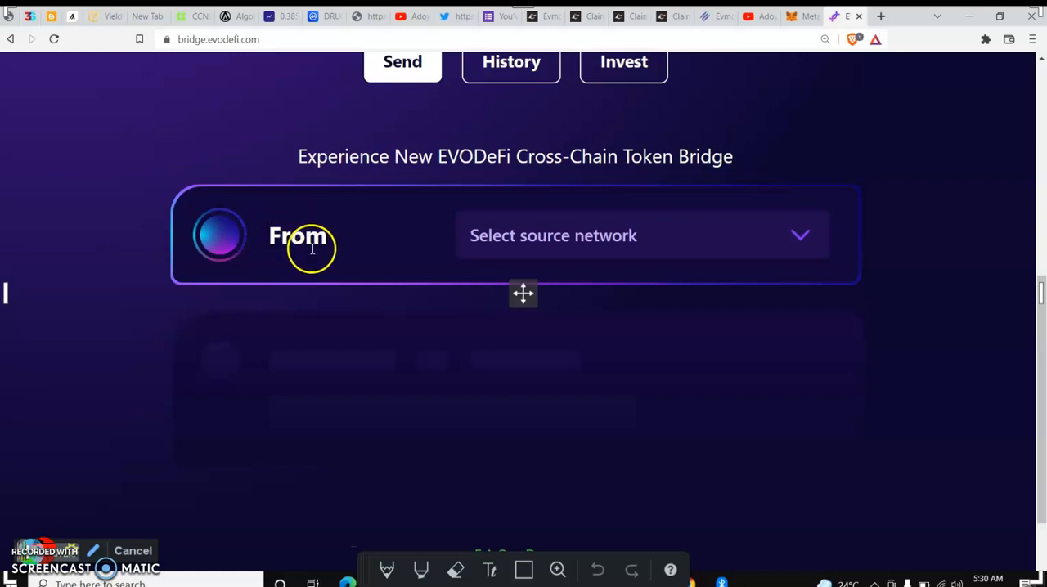
mouse_move(417, 259)
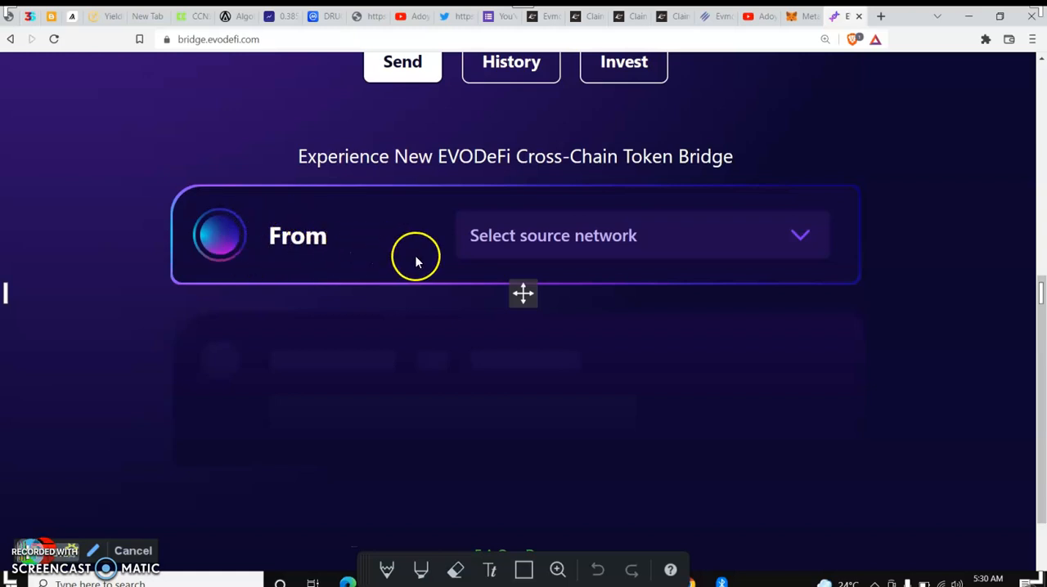
mouse_move(651, 242)
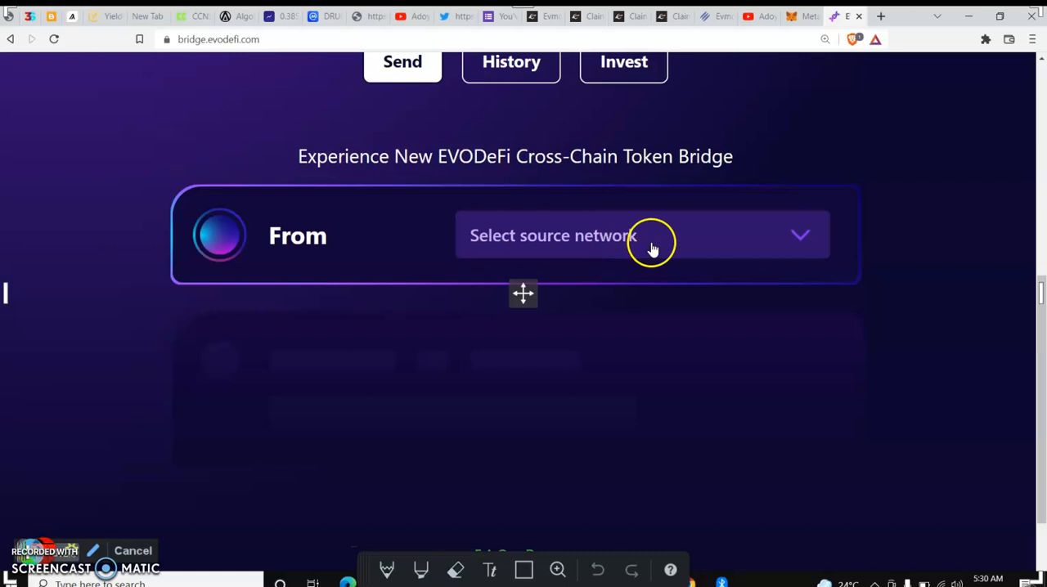
click(641, 236)
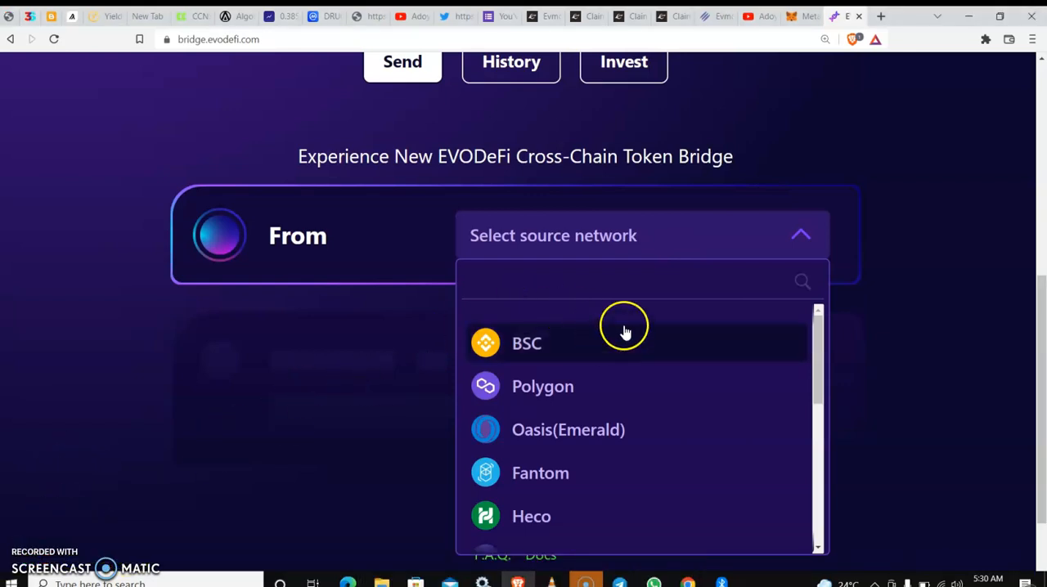
mouse_move(563, 360)
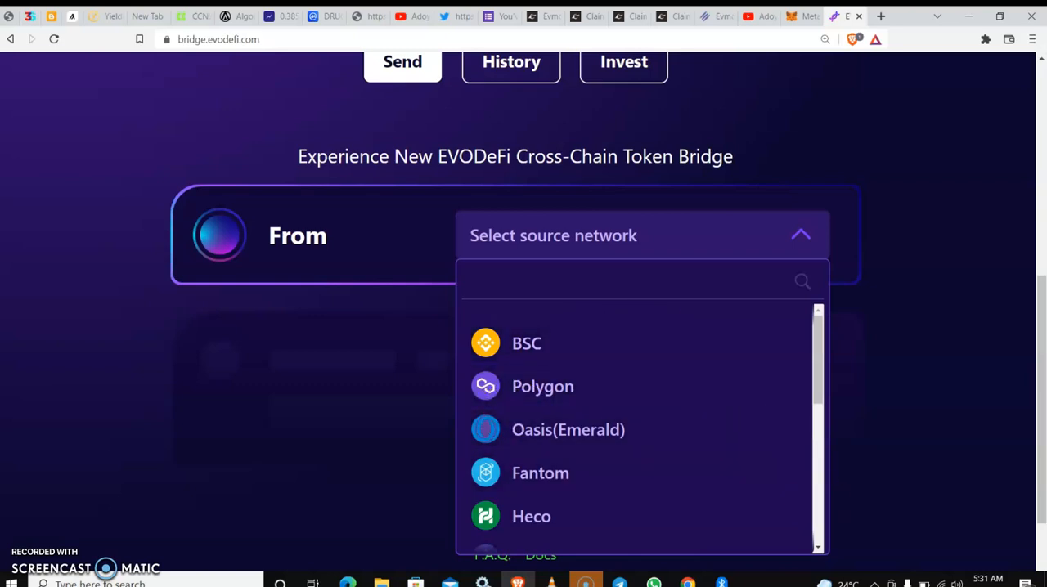
scroll(down, 3)
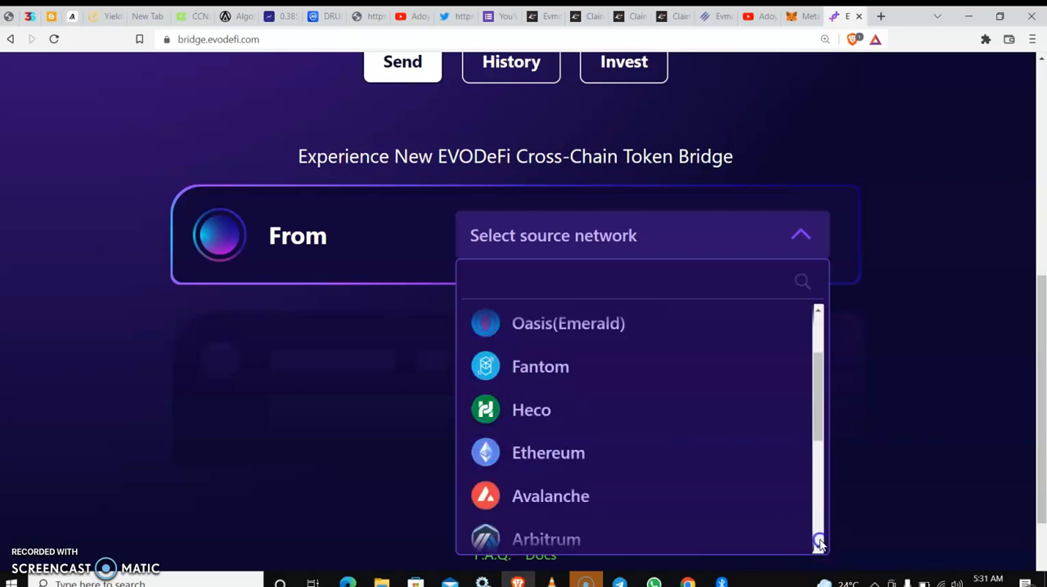
scroll(down, 3)
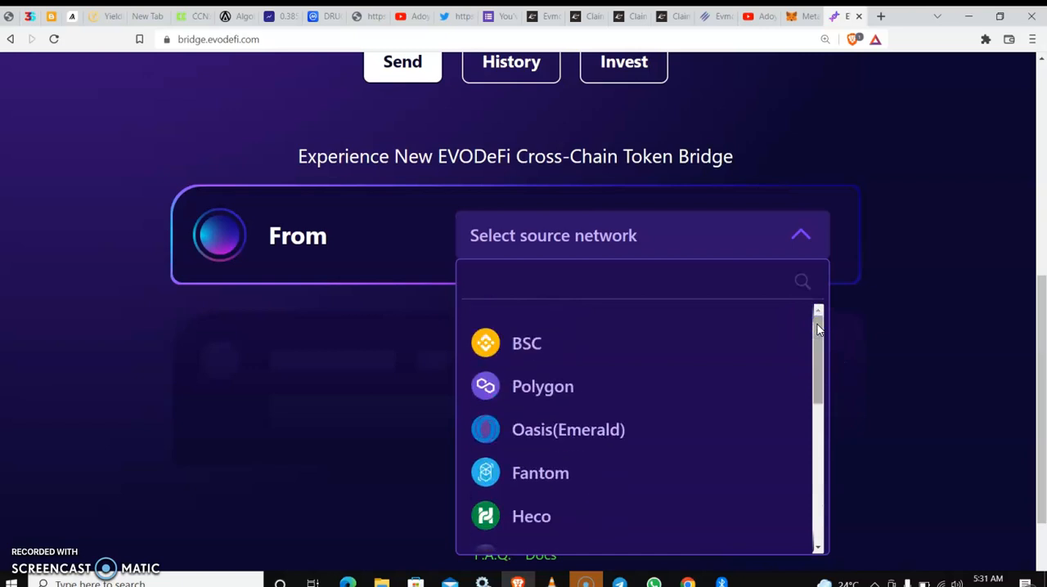
click(527, 342)
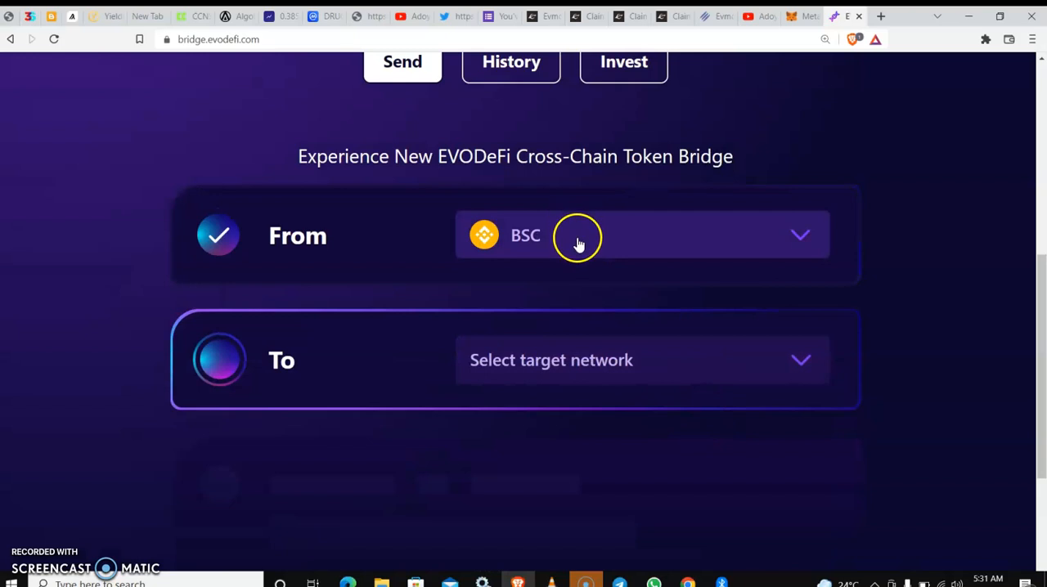
mouse_move(750, 360)
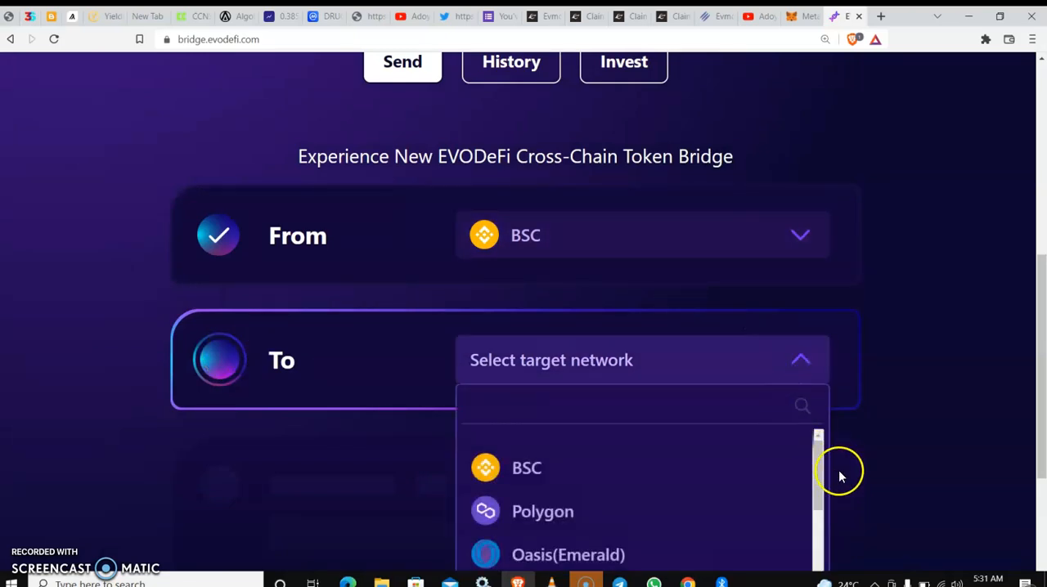
scroll(down, 3)
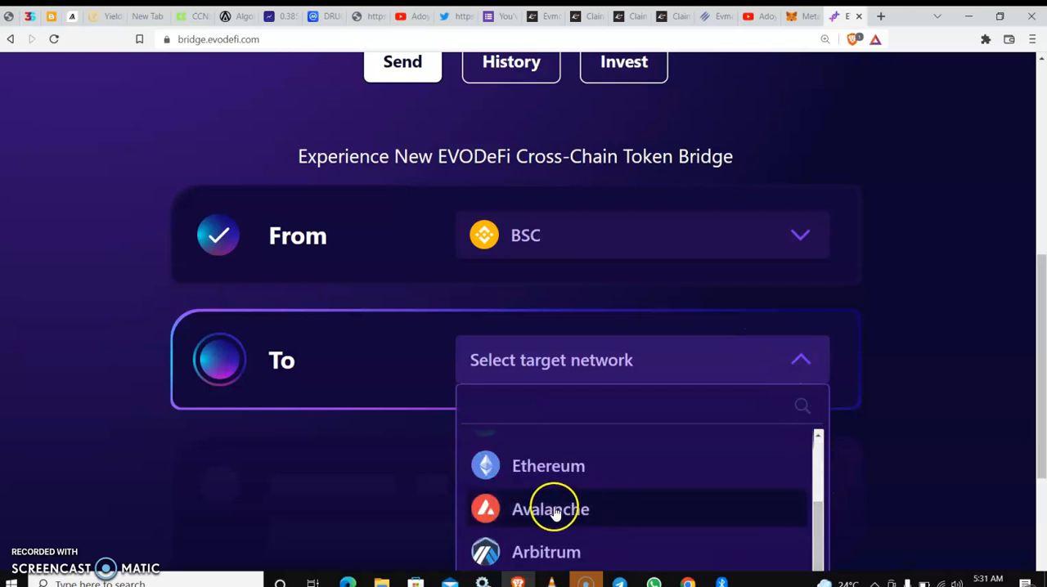
click(549, 509)
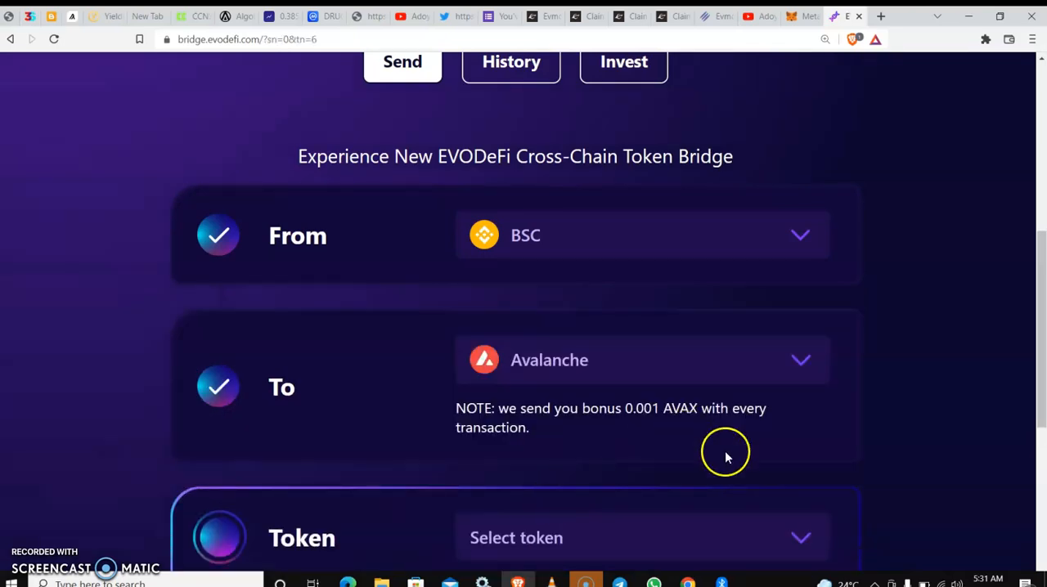
mouse_move(955, 384)
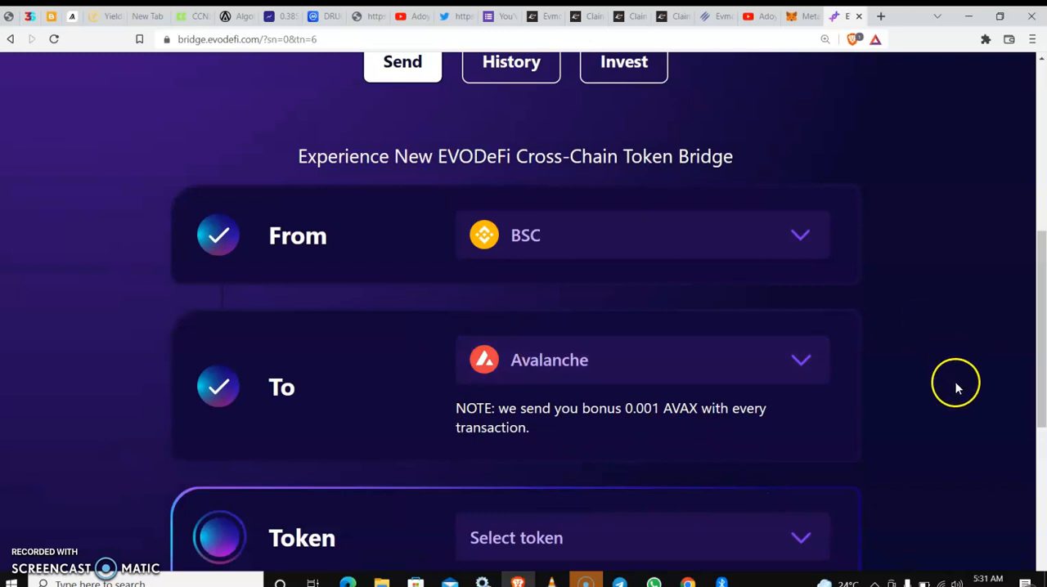
Step: Select USDT as the token and bring the Recipient and Amount fields into view
scroll(down, 3)
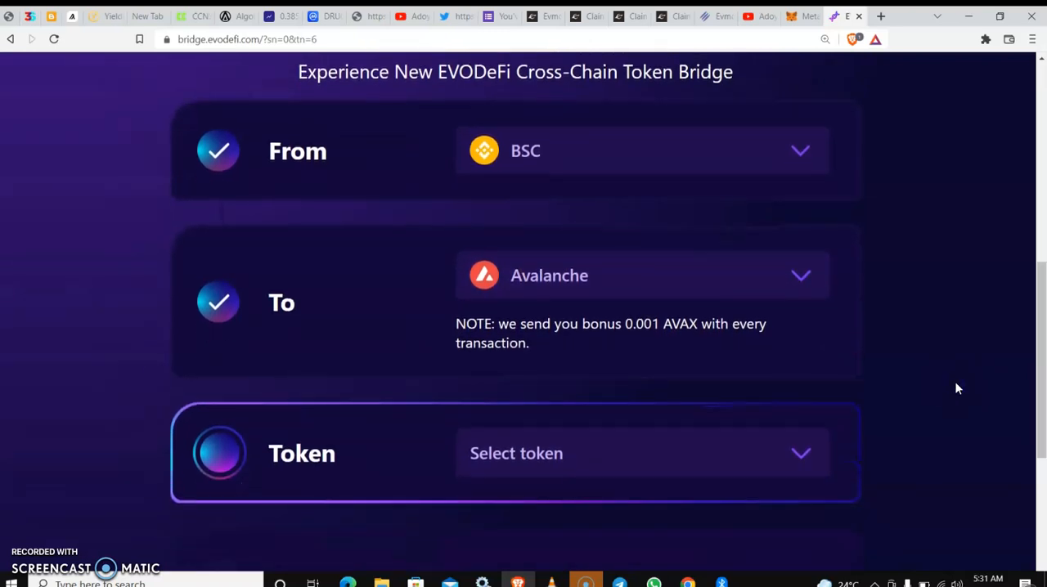
scroll(down, 3)
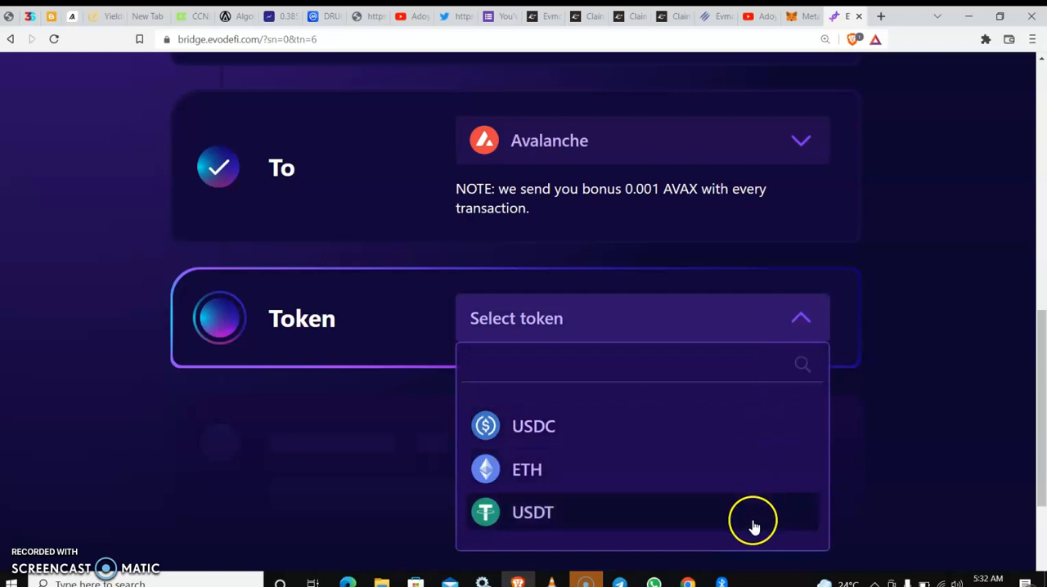
mouse_move(651, 522)
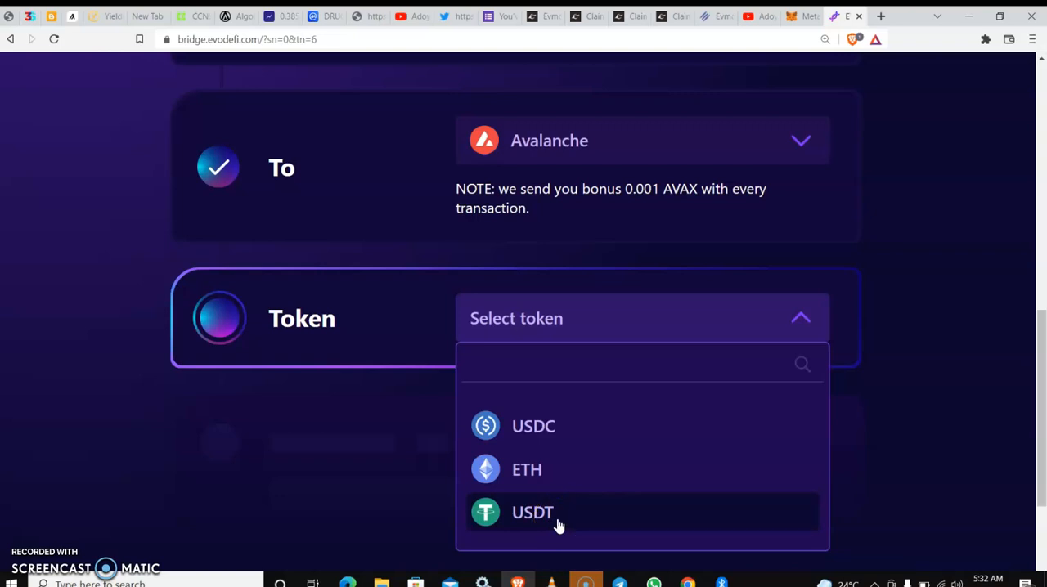
click(533, 512)
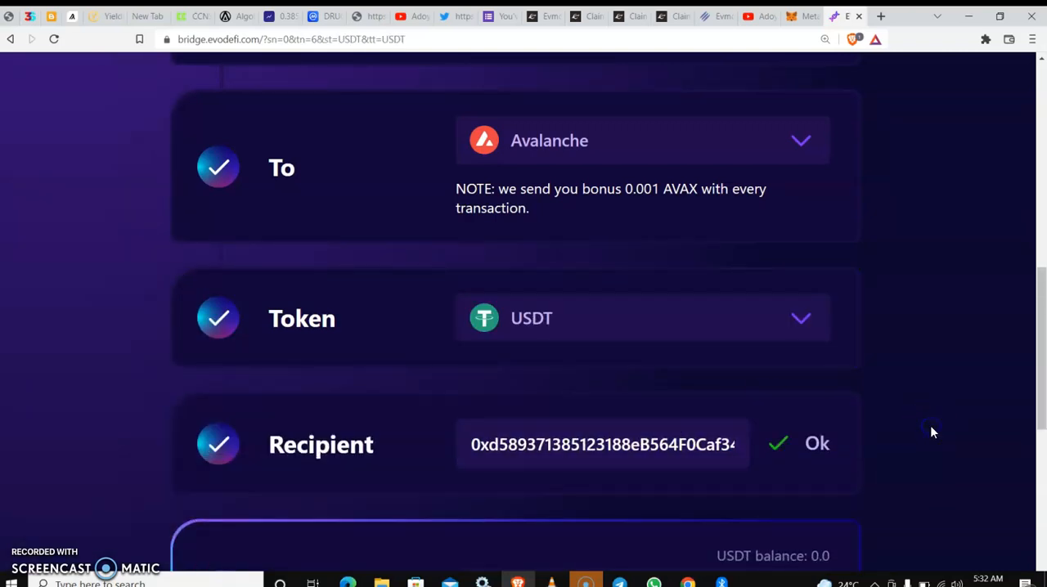
scroll(down, 3)
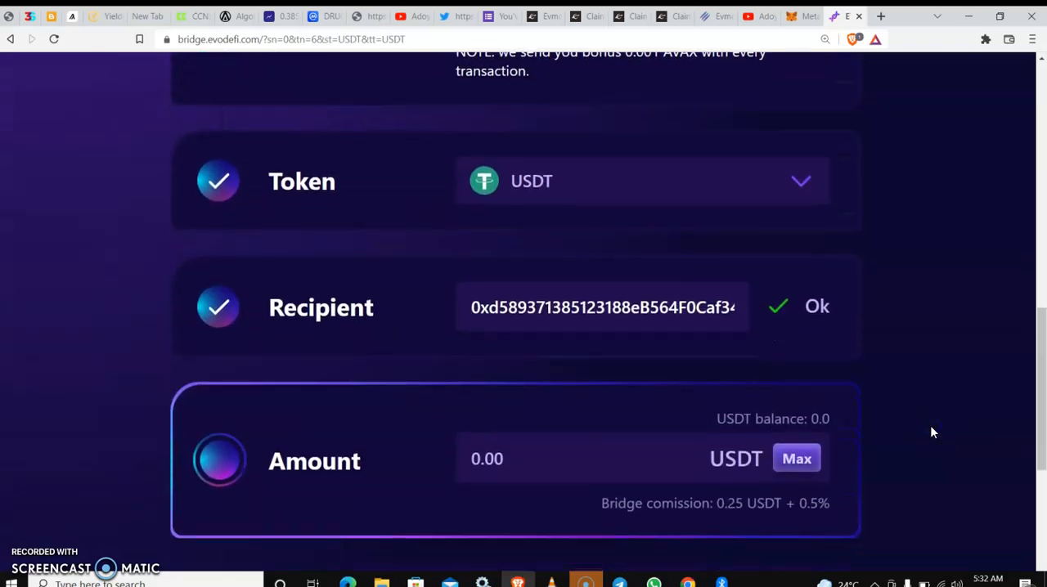
scroll(down, 3)
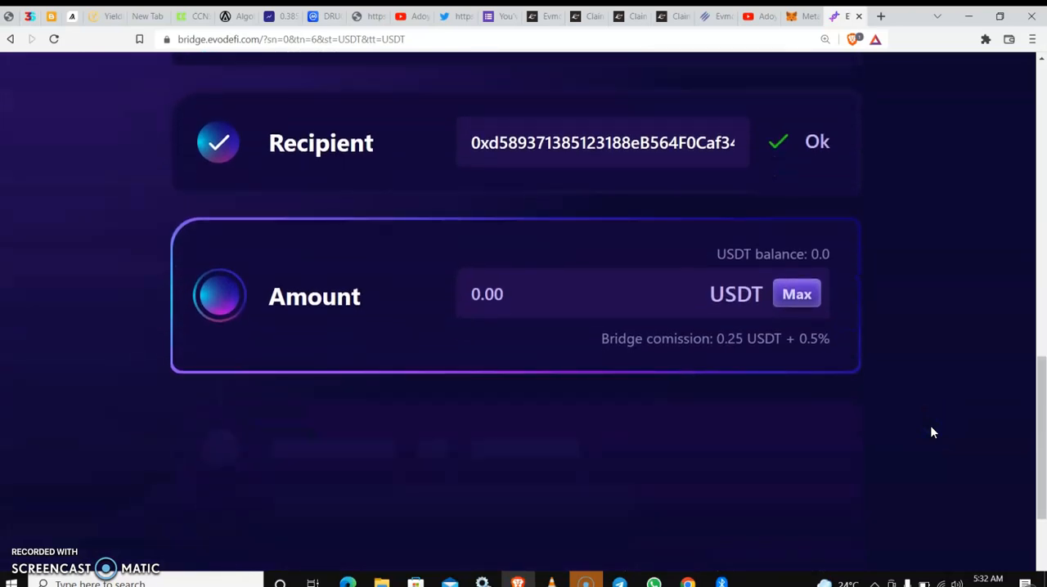
scroll(down, 3)
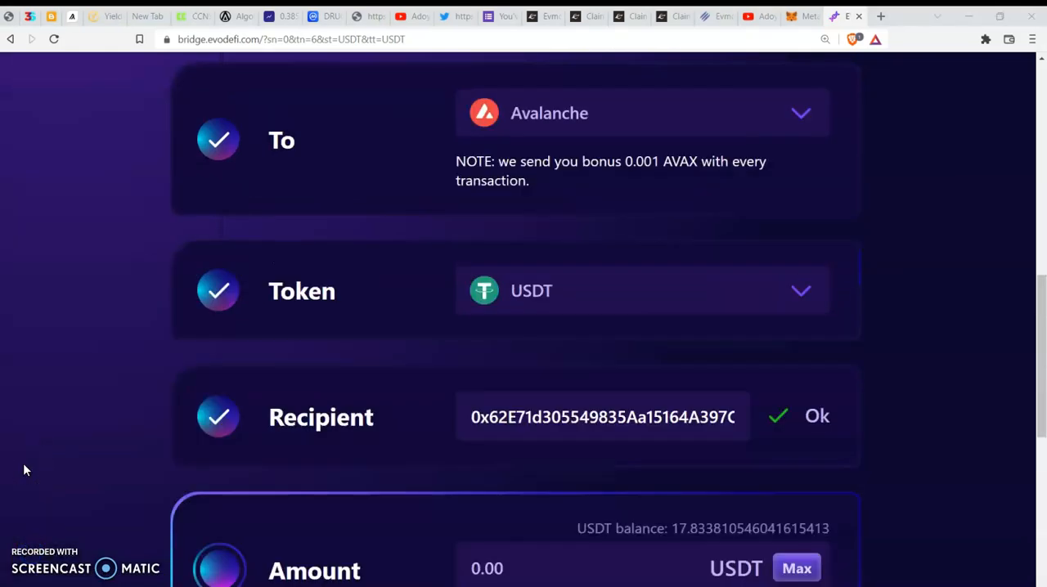
mouse_move(49, 447)
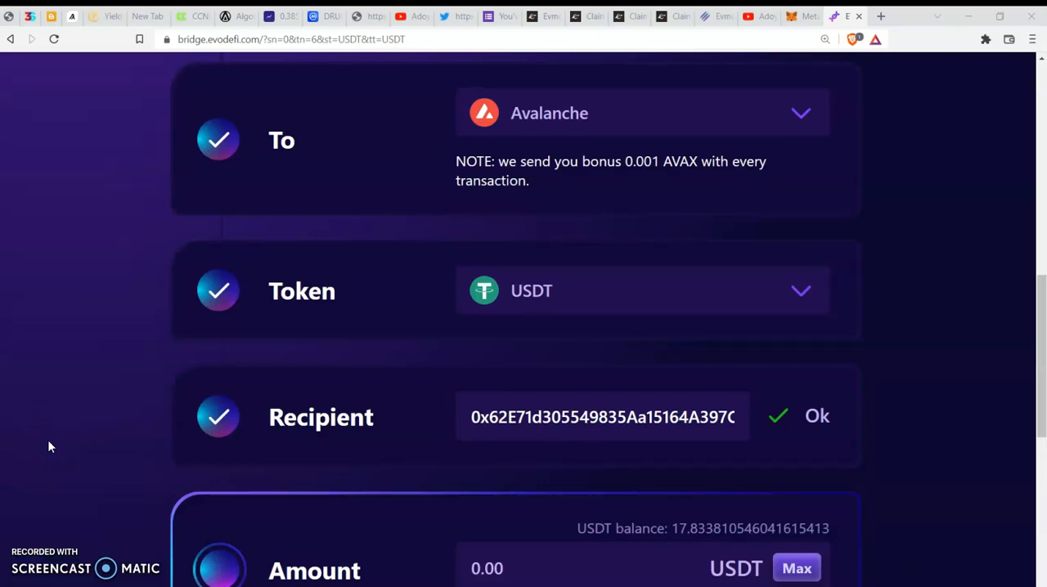
Step: Try a custom amount of 12, then use Max for the full ~17.83 USDT balance (17.49589 received)
scroll(down, 3)
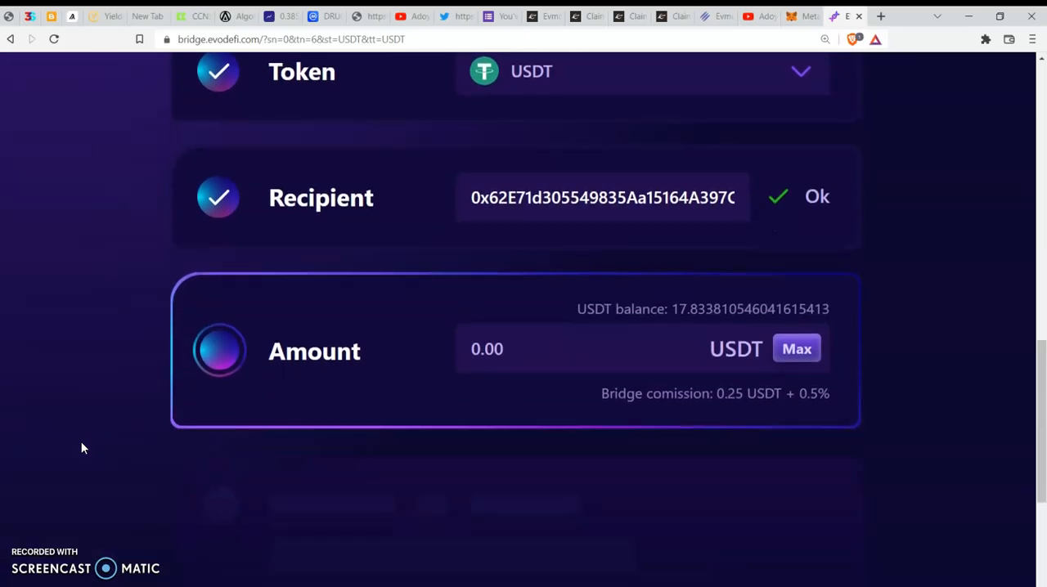
mouse_move(426, 458)
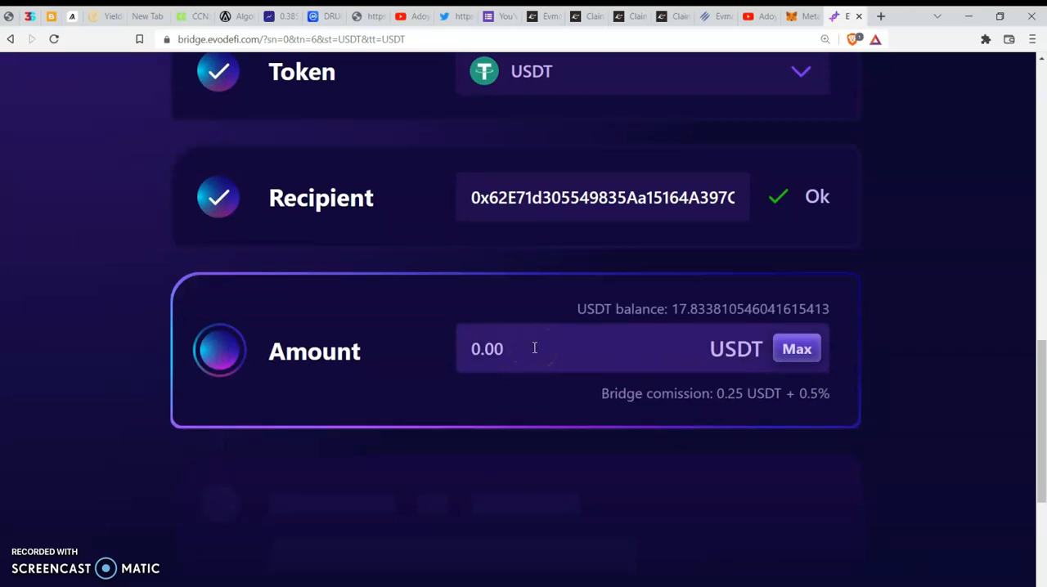
mouse_move(798, 360)
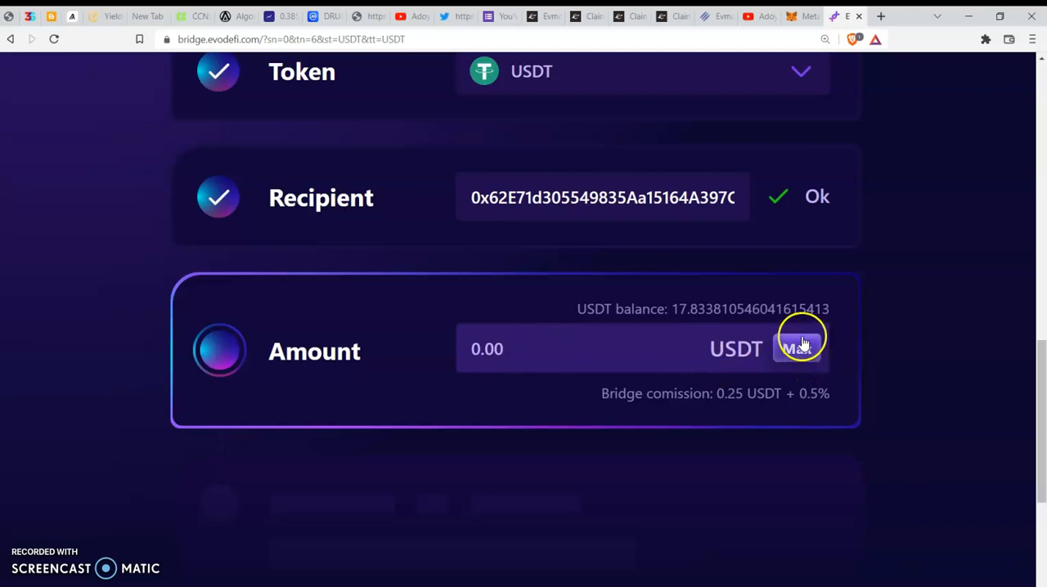
click(797, 349)
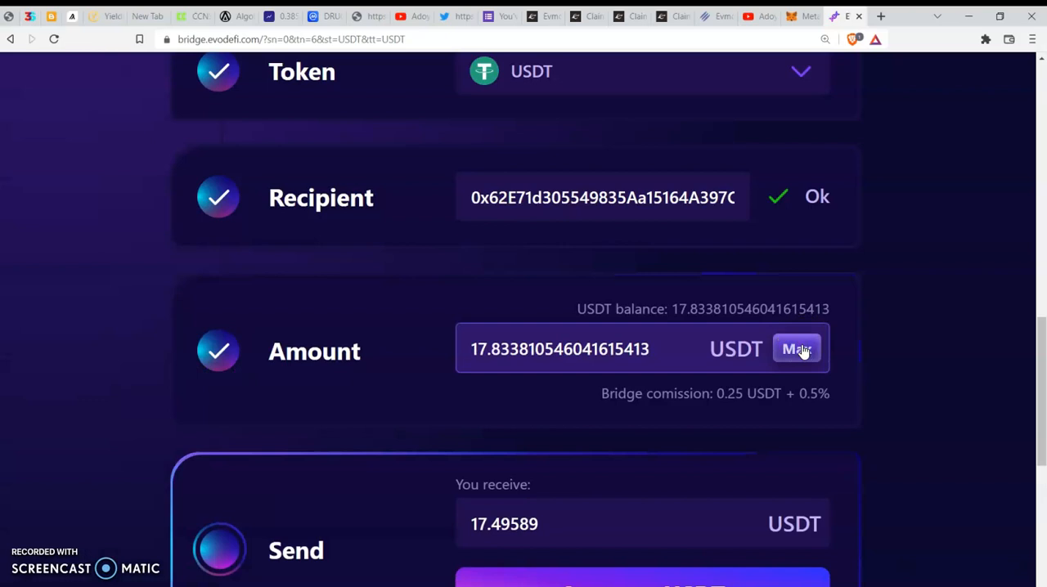
click(560, 350)
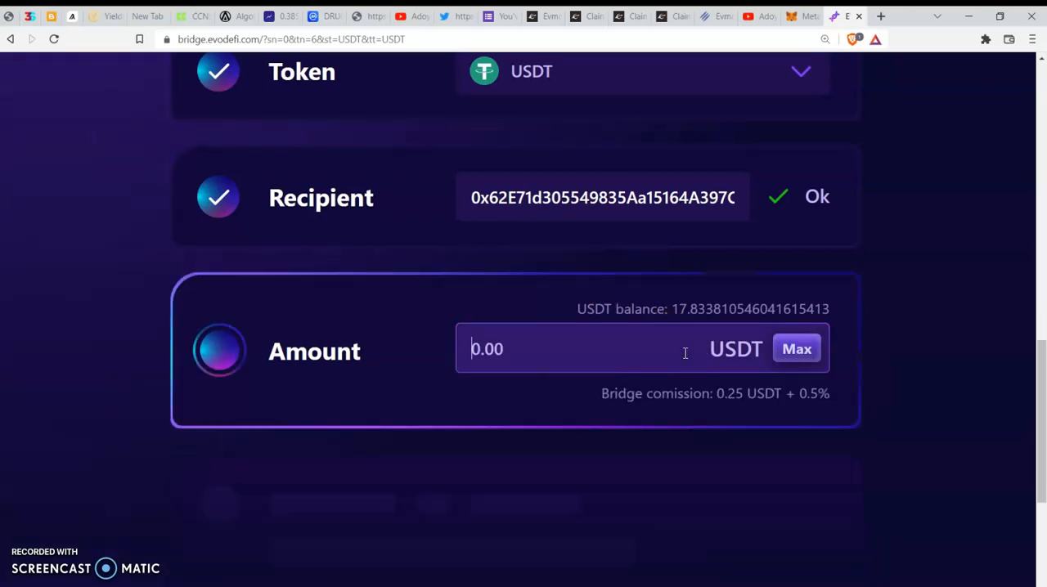
text(10)
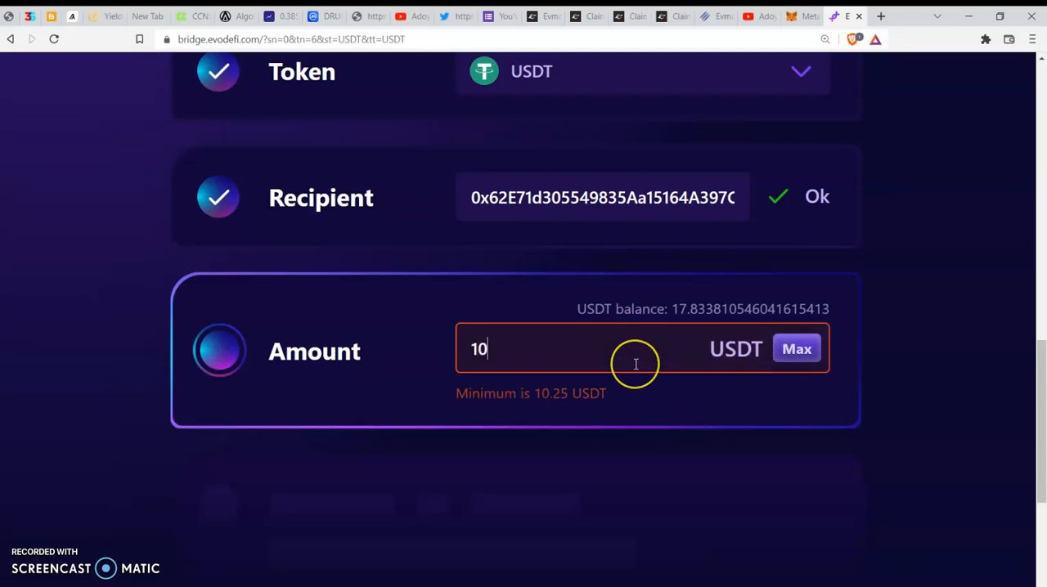
key(Backspace)
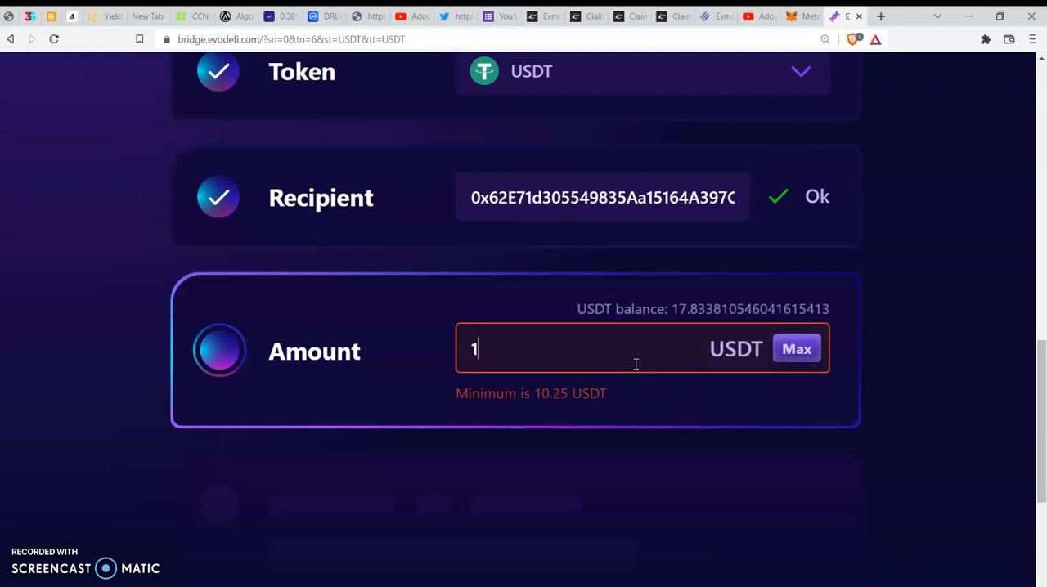
text(2)
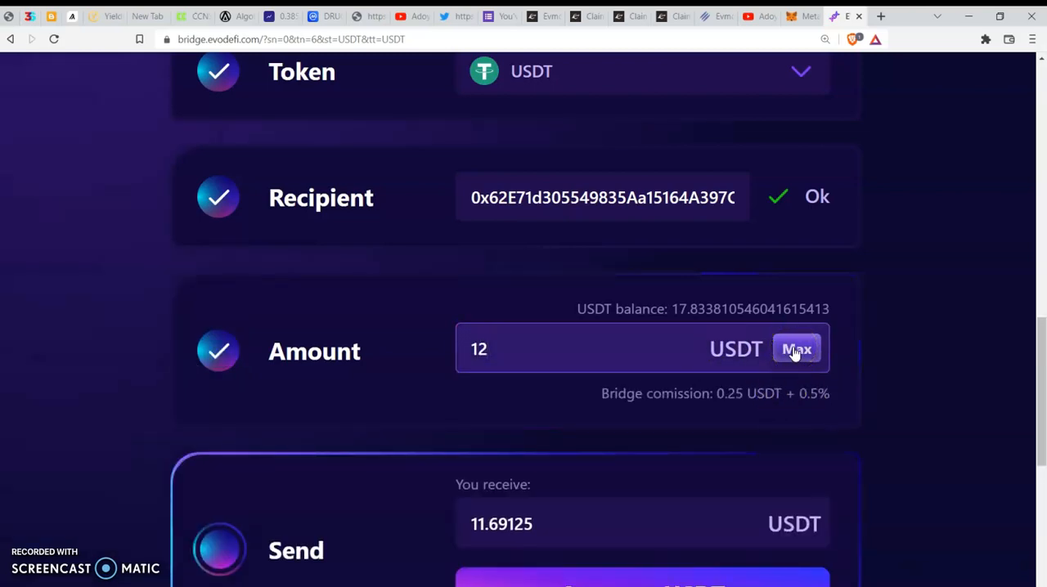
click(795, 350)
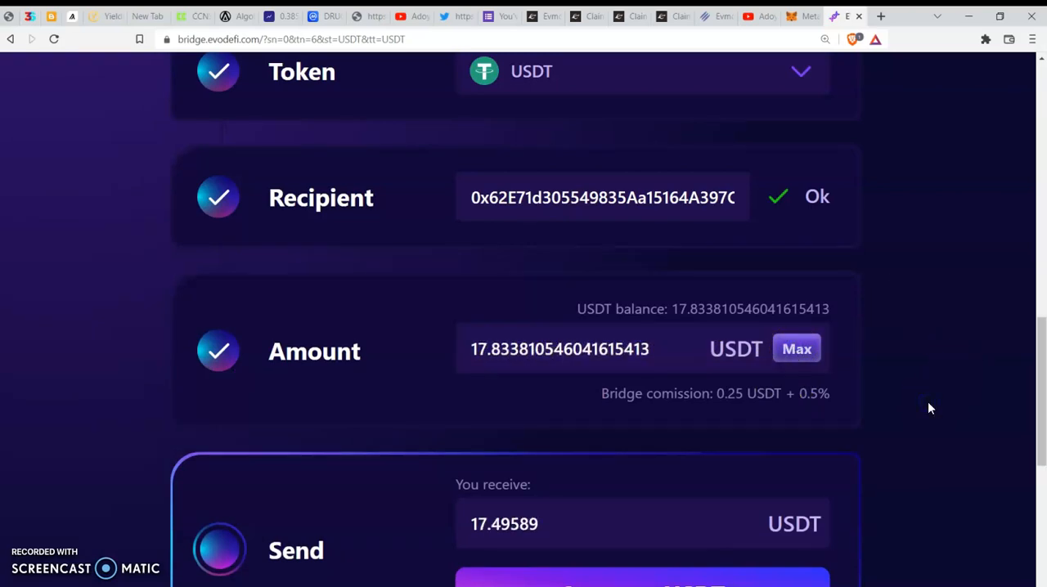
scroll(down, 3)
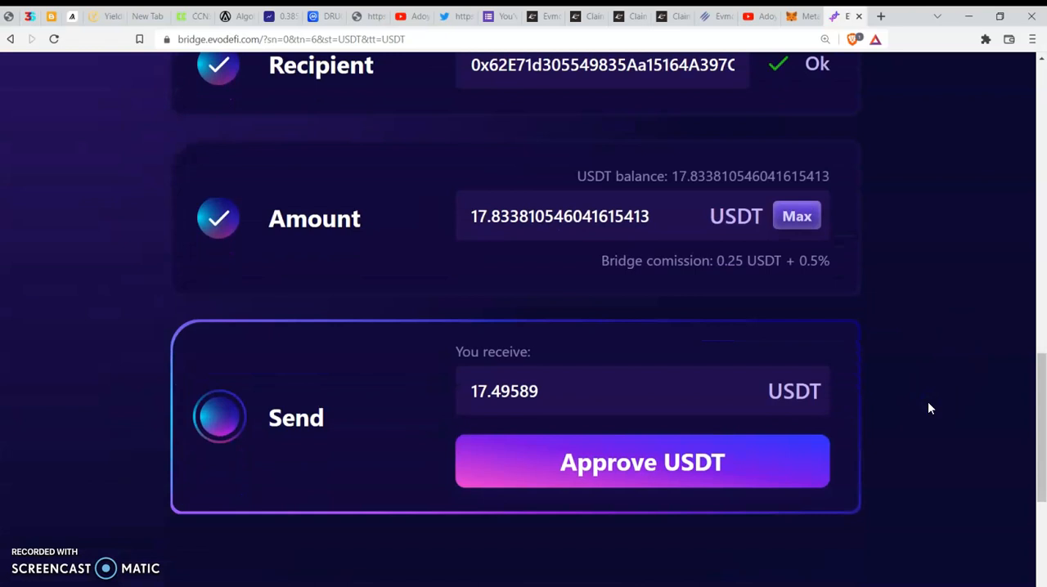
scroll(down, 3)
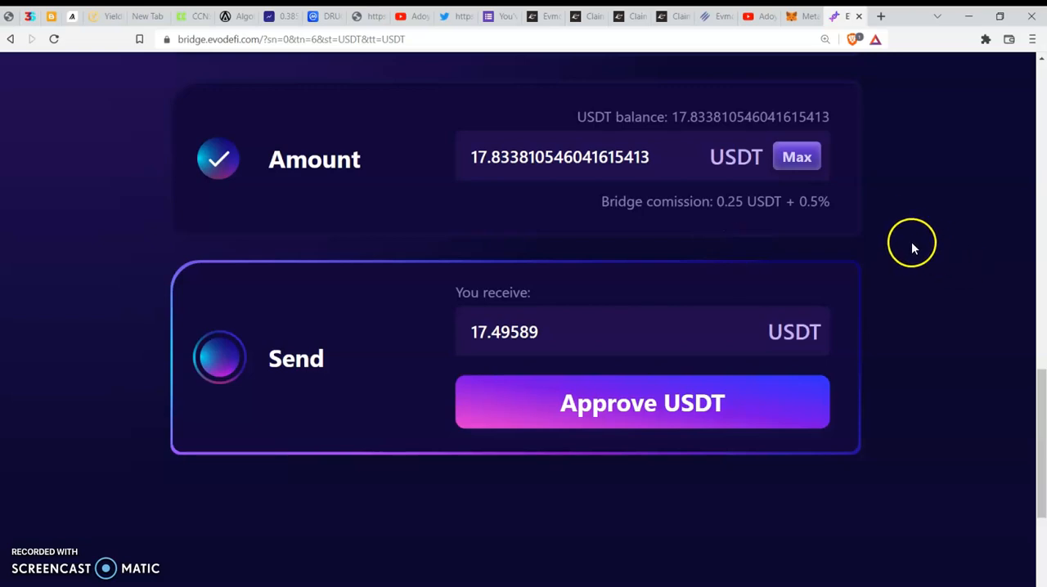
scroll(down, 3)
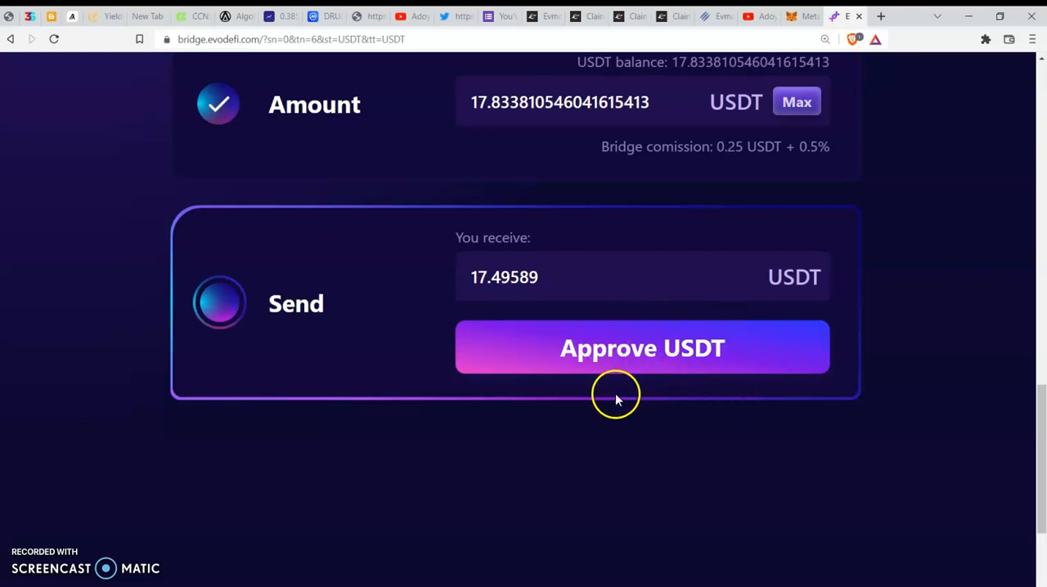
mouse_move(661, 457)
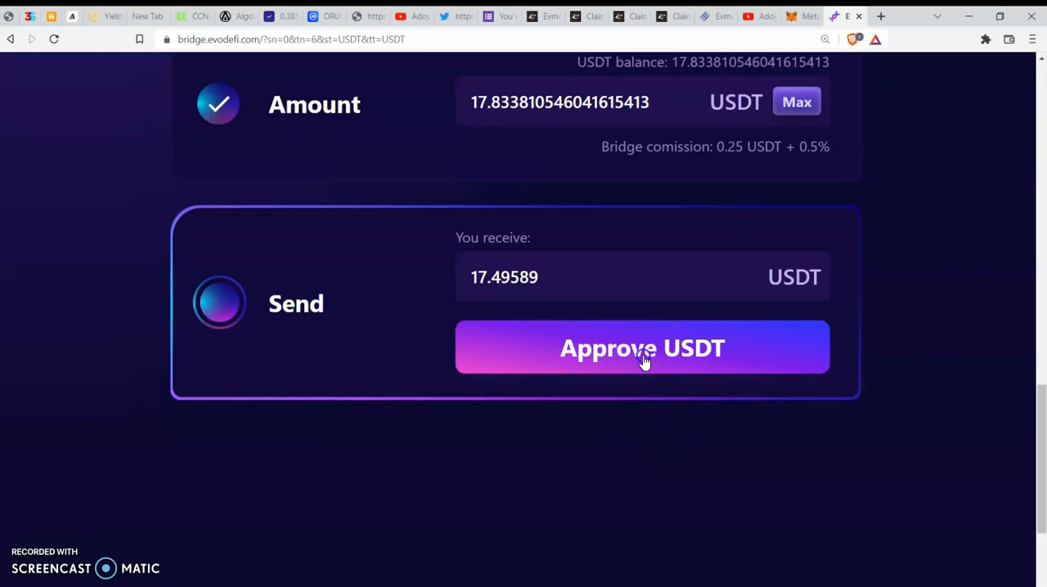
Step: Approve USDT spending for the bridge and confirm the approval in MetaMask
click(641, 348)
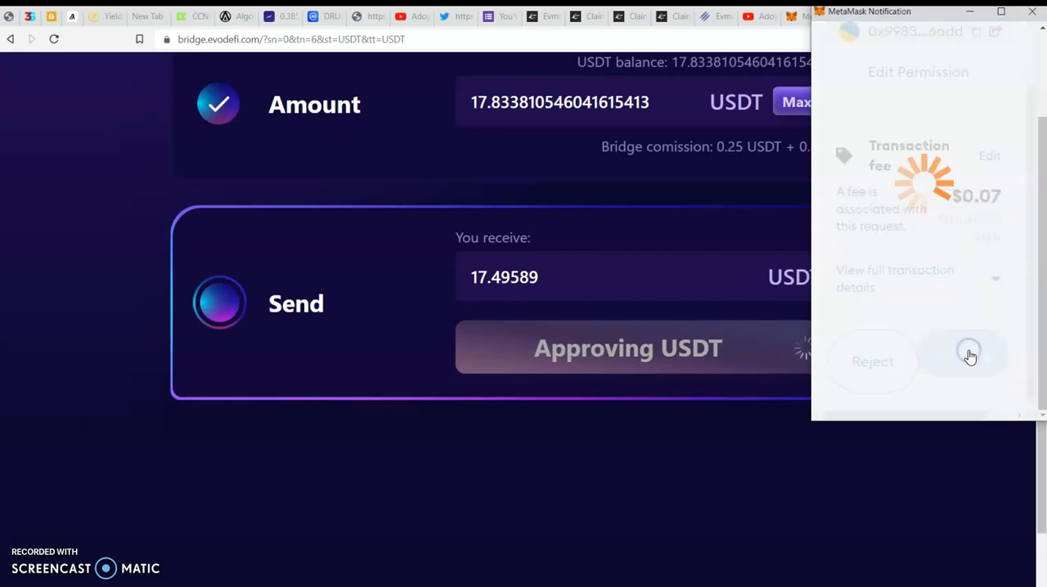
click(968, 362)
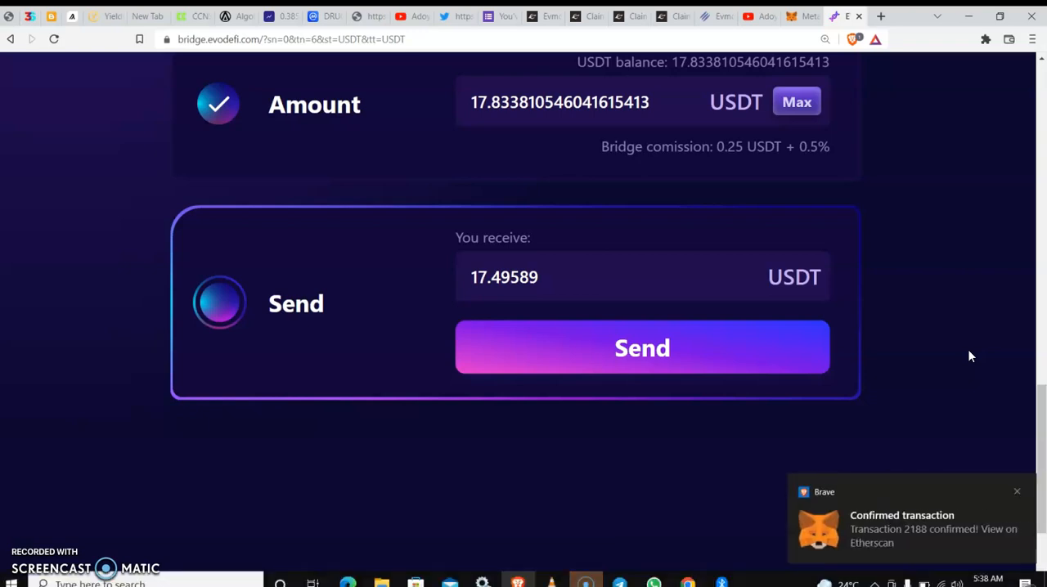
mouse_move(871, 504)
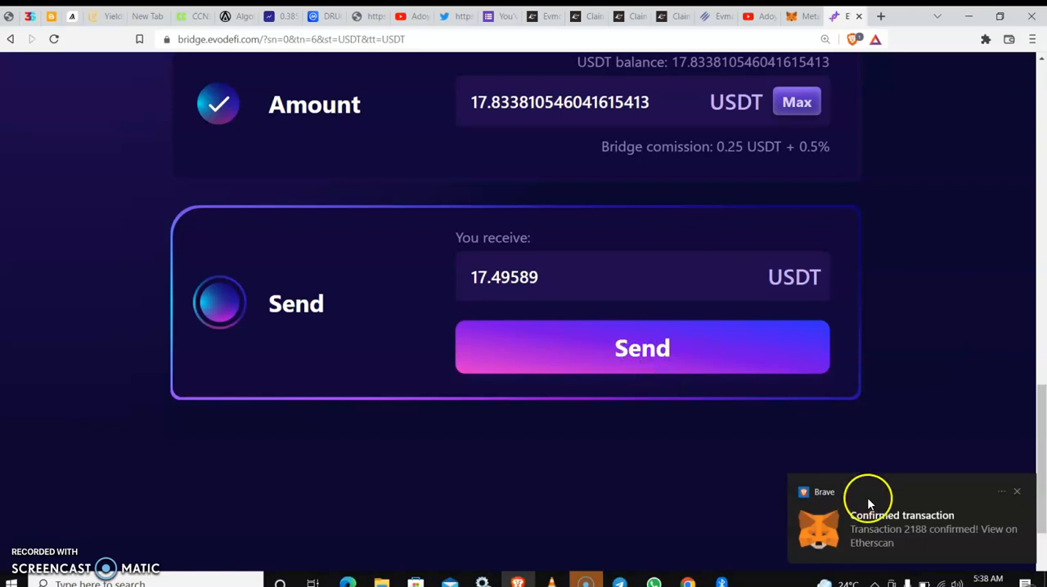
mouse_move(828, 450)
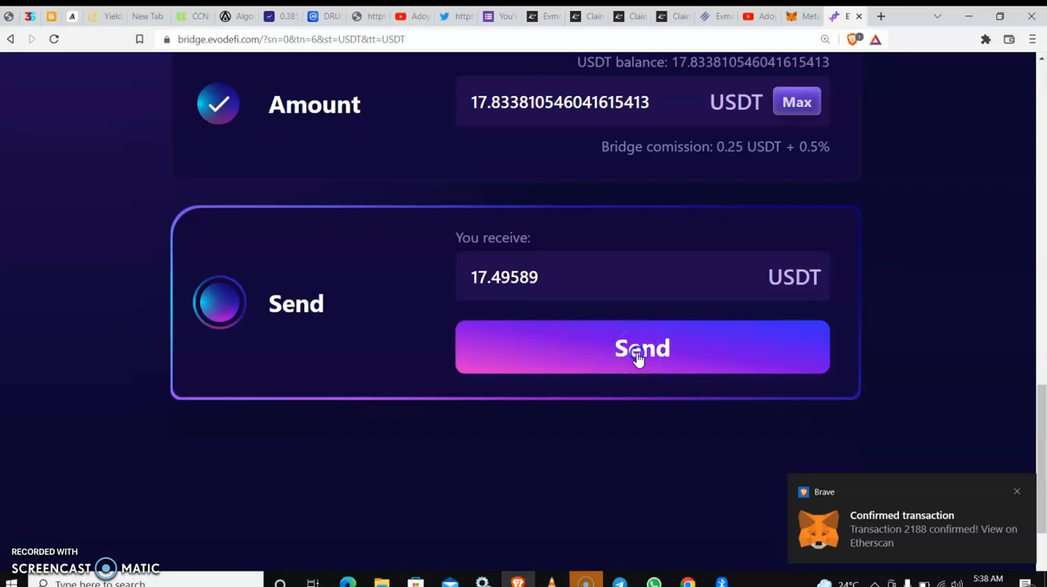
Step: Send the USDT transfer and confirm the deposit transaction in MetaMask
click(642, 349)
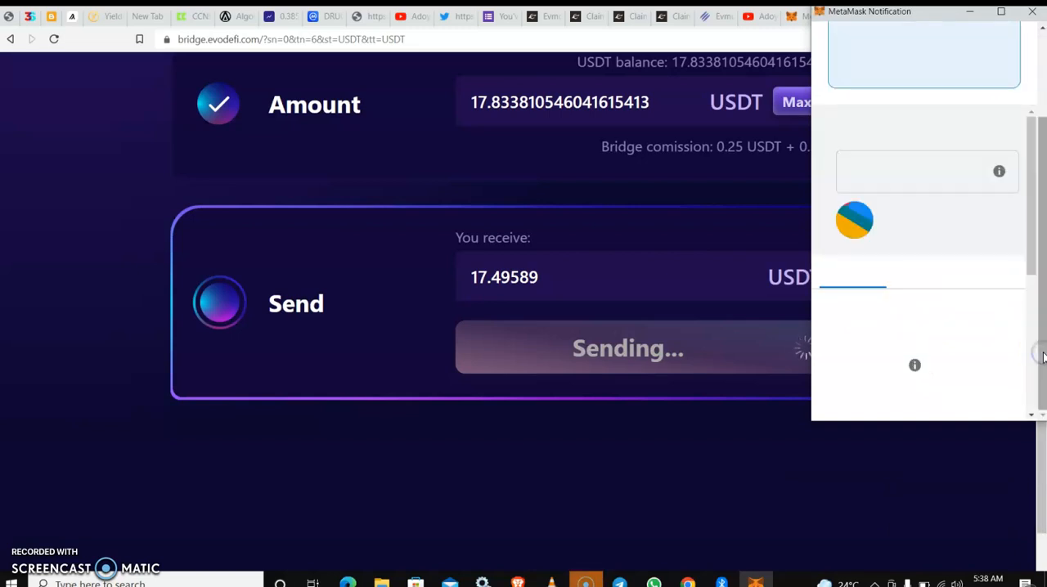
scroll(down, 3)
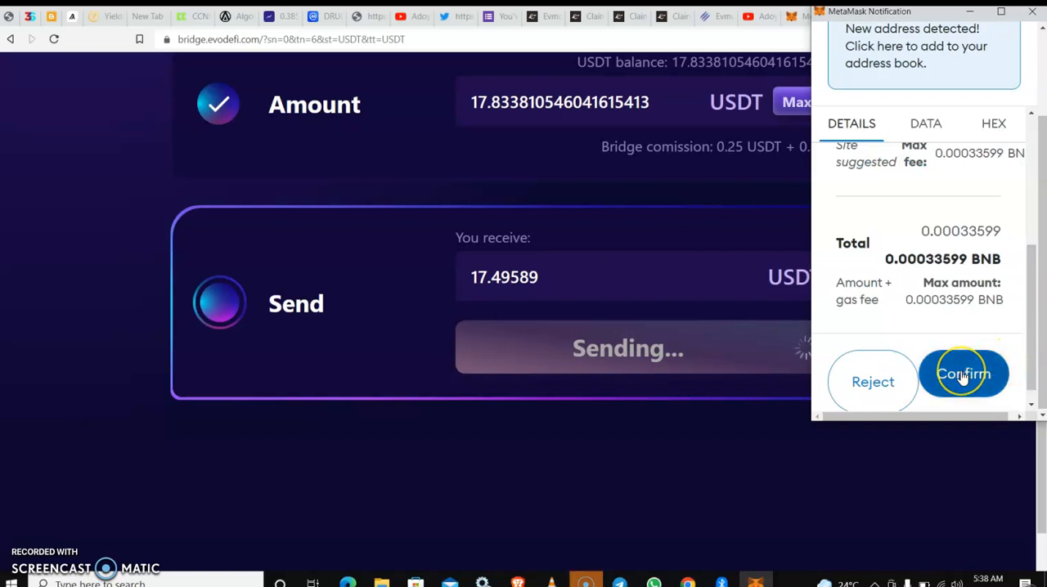
click(964, 375)
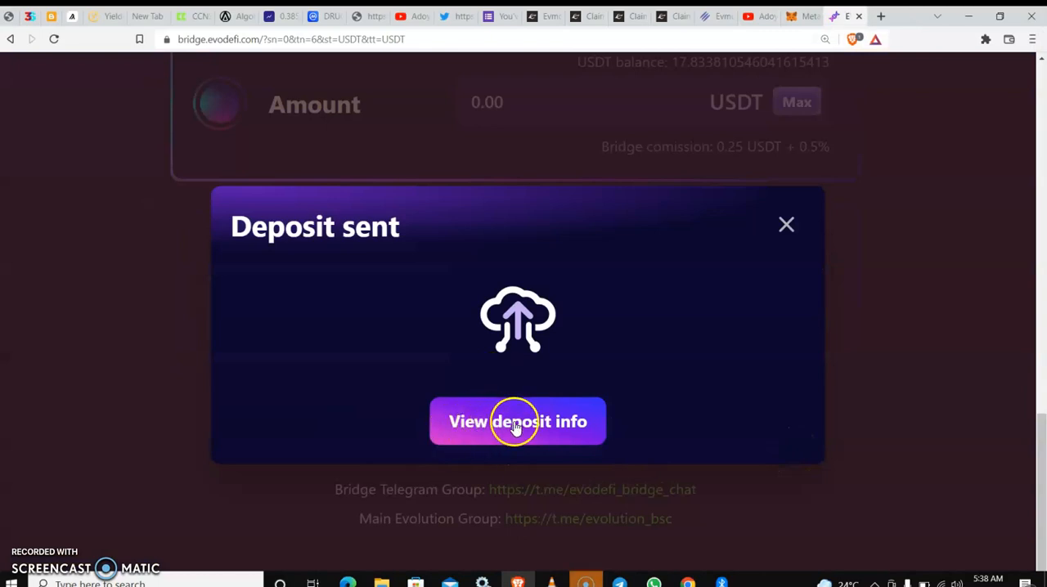
Step: View the deposit info page and follow the BSC-to-Avalanche transfer's progress stages
click(517, 422)
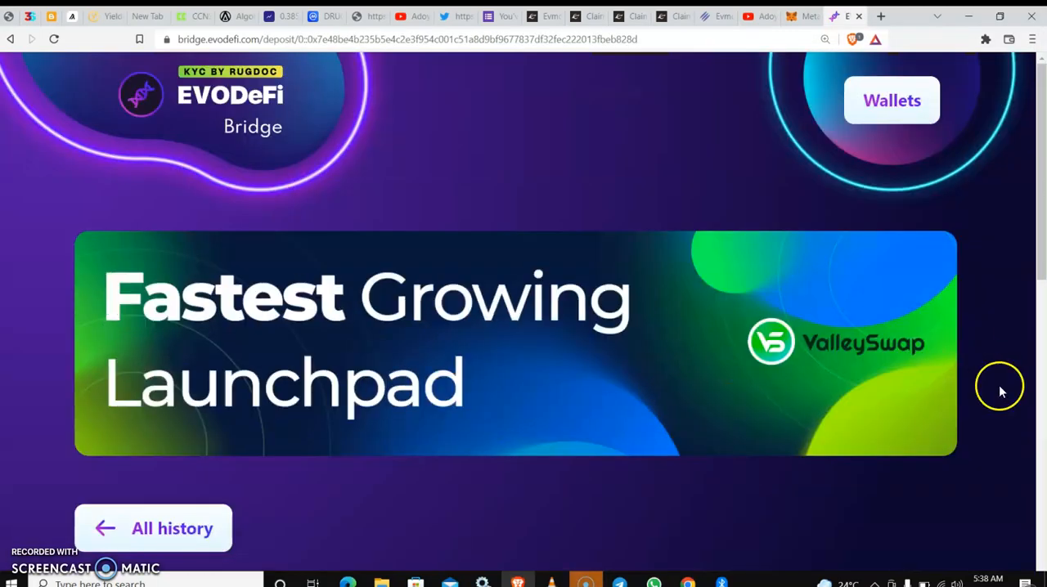
scroll(down, 3)
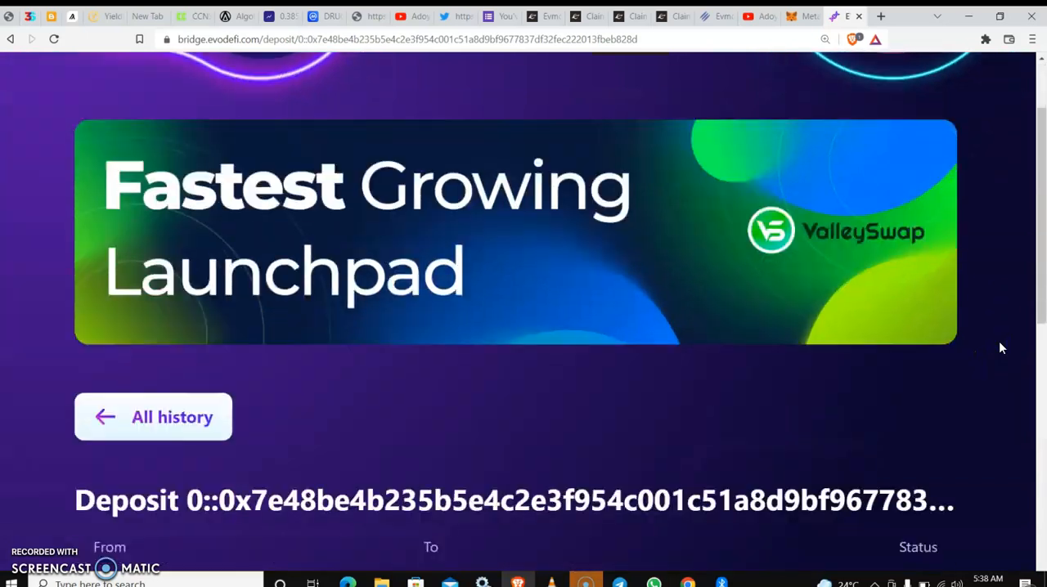
scroll(down, 3)
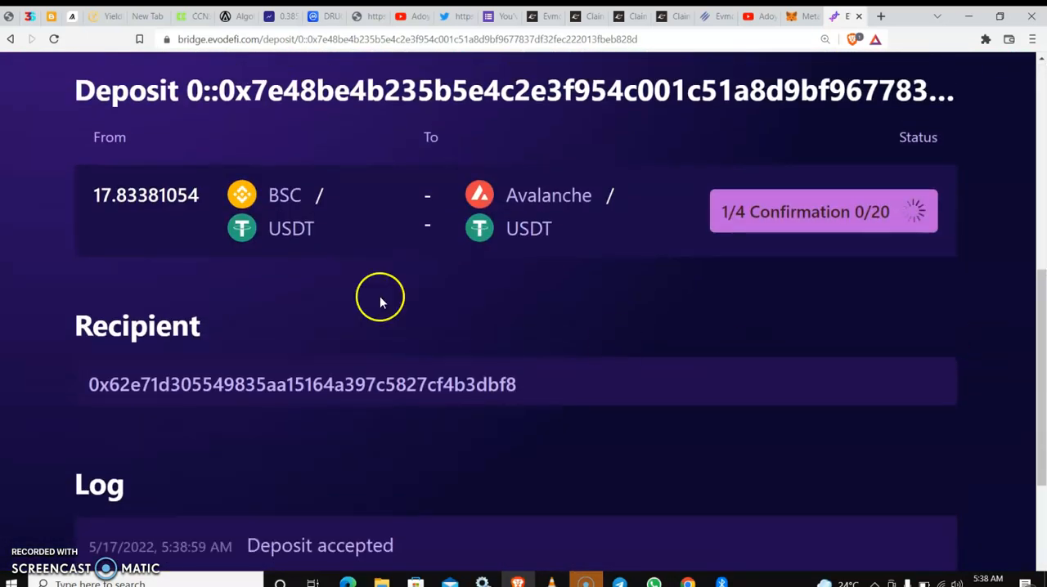
mouse_move(385, 164)
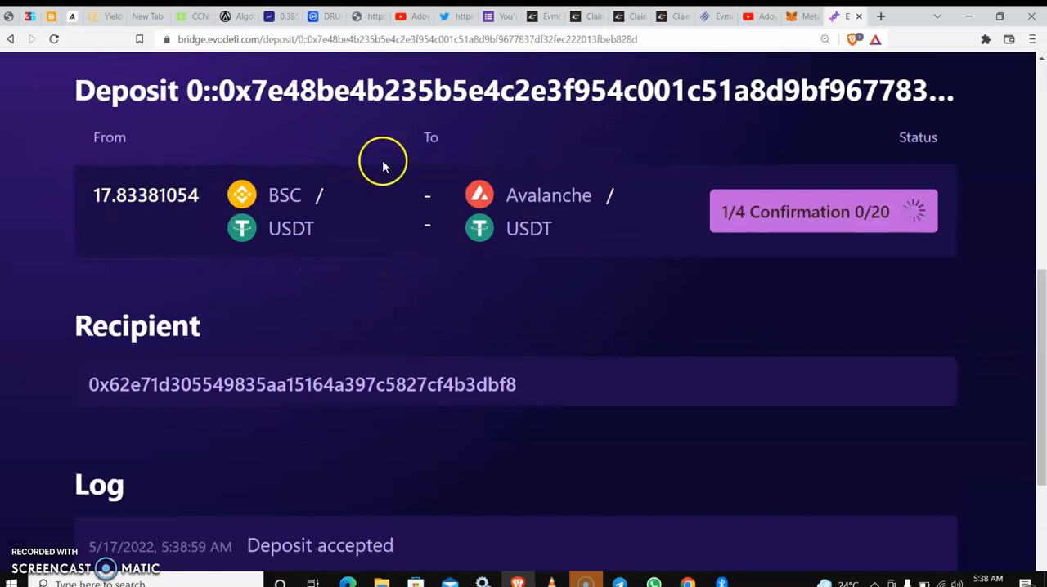
mouse_move(756, 196)
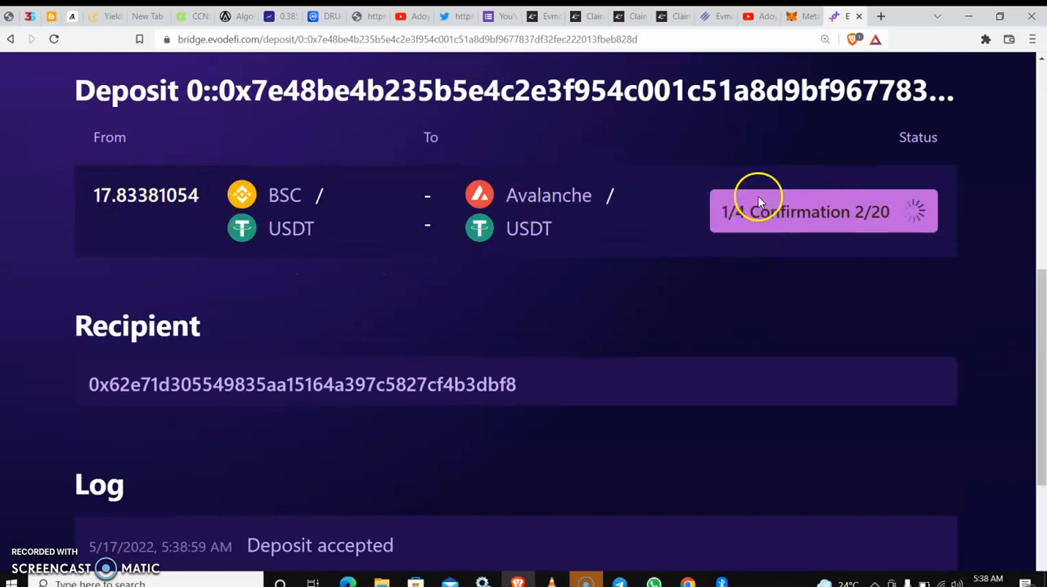
mouse_move(746, 239)
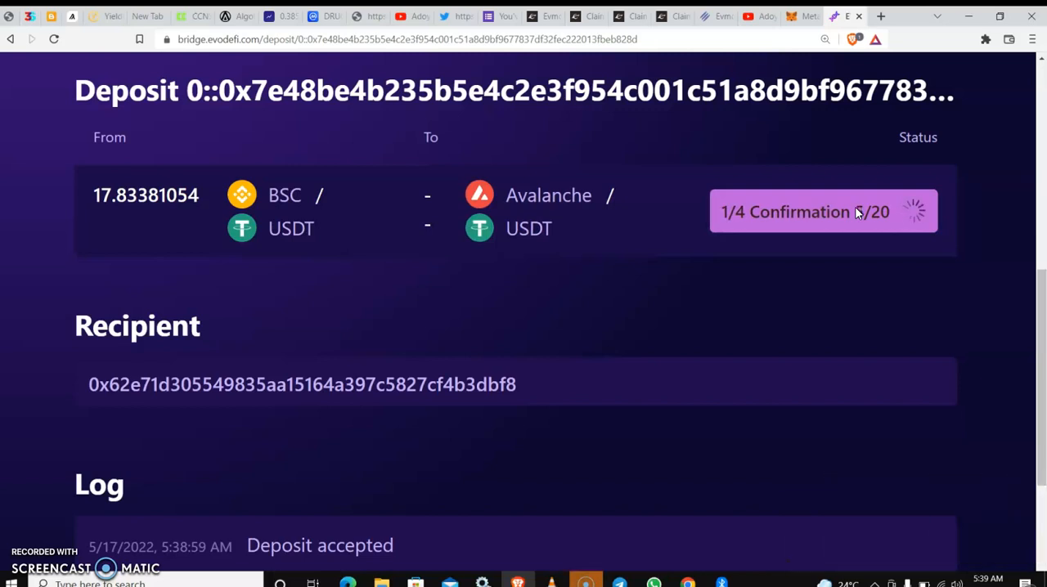
mouse_move(1005, 252)
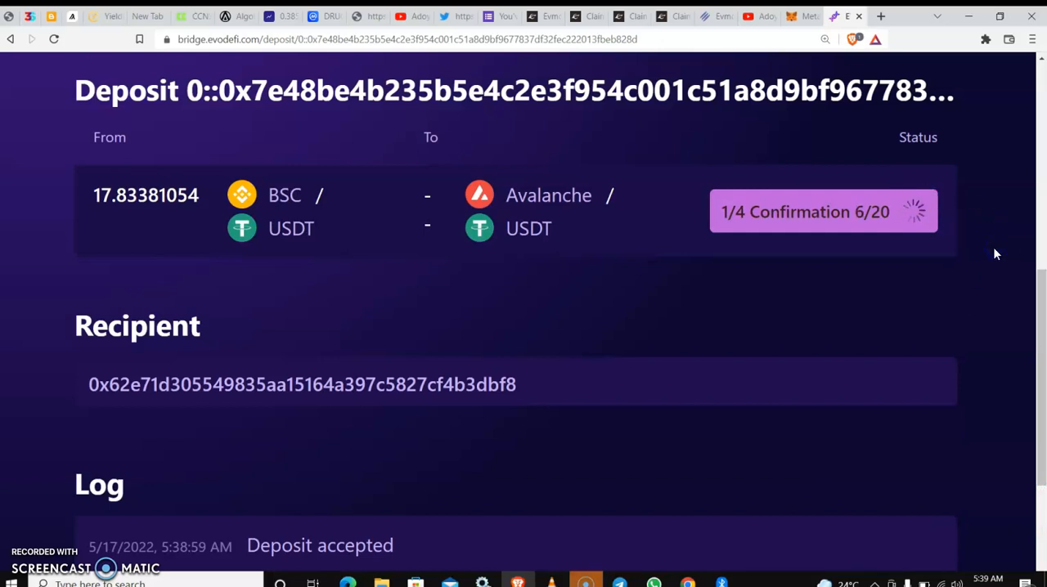
scroll(down, 3)
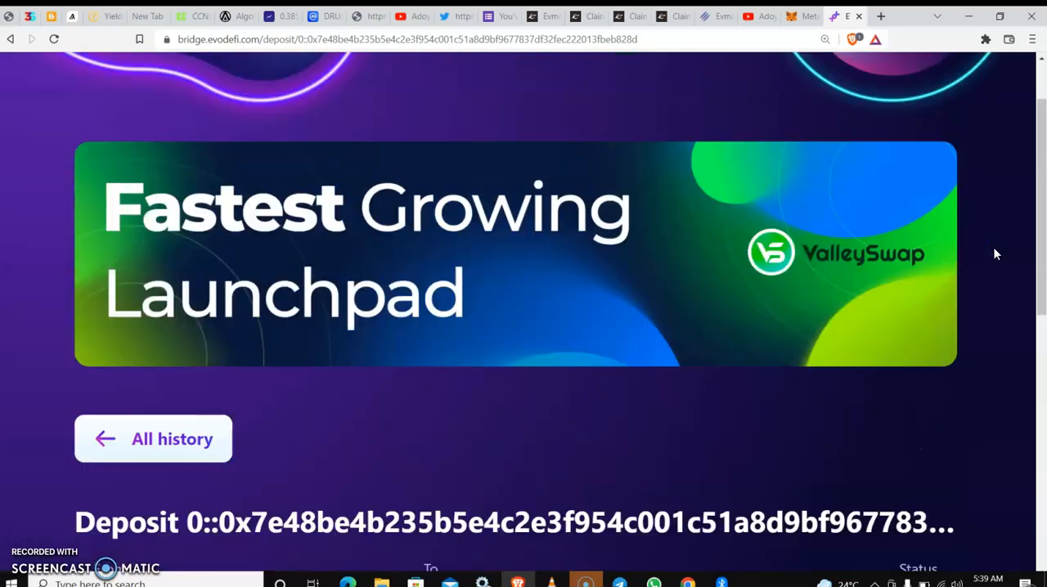
scroll(down, 3)
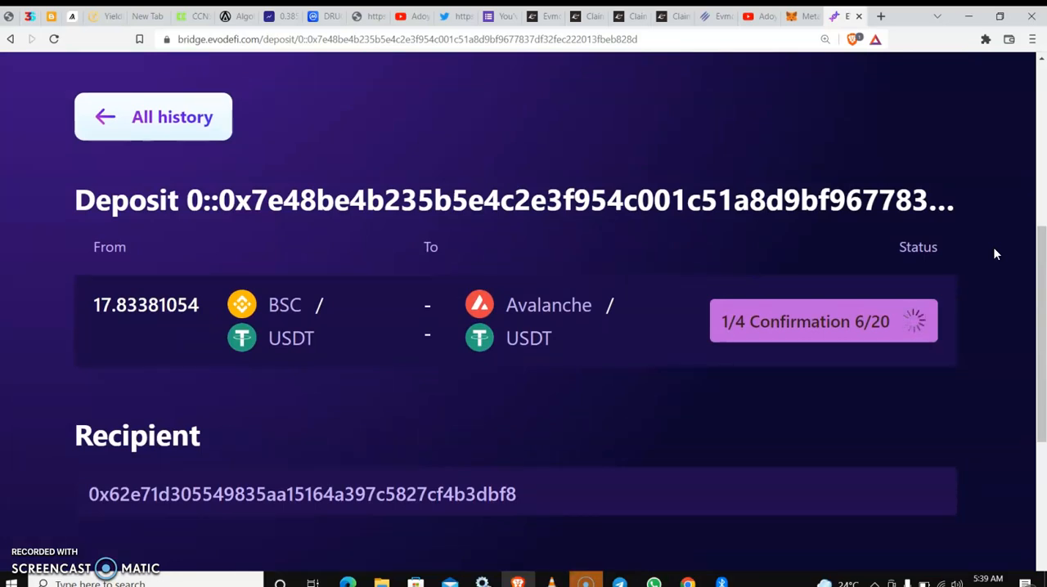
mouse_move(260, 317)
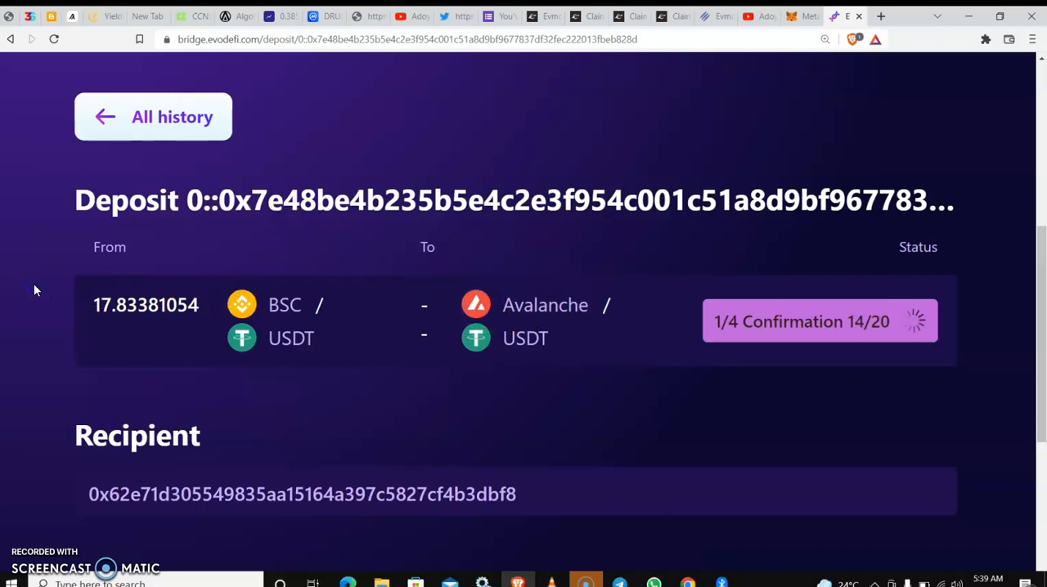
Step: Wait until the status reads 4/4 Completed with 17.495891 USDT received, then return to MetaMask
scroll(down, 3)
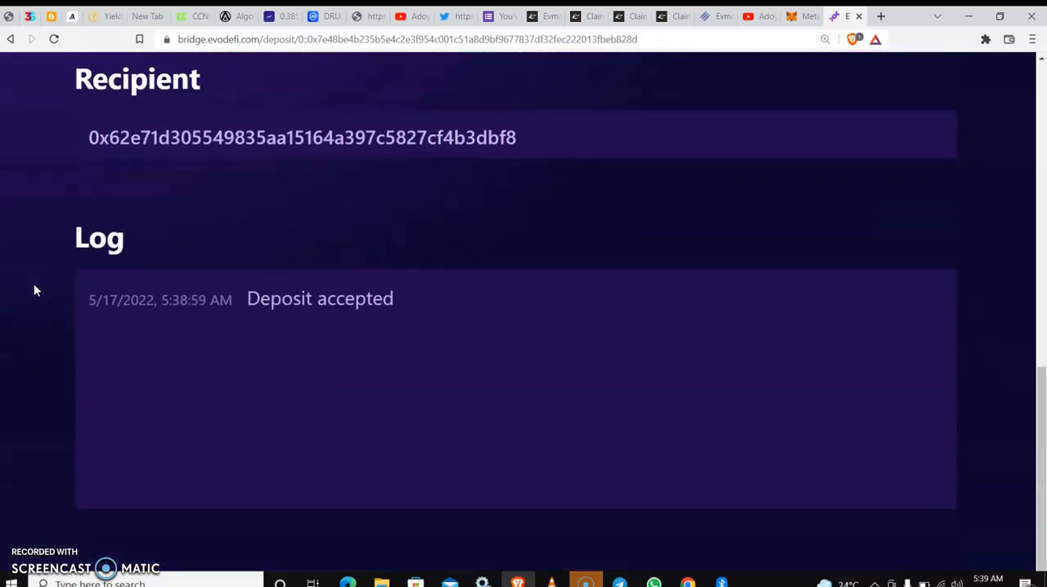
scroll(up, 3)
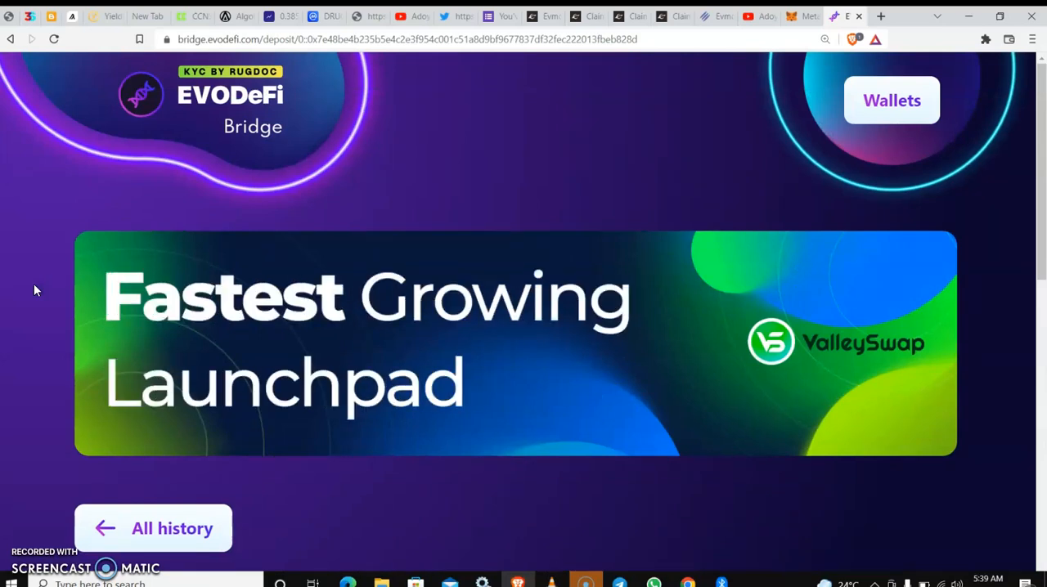
scroll(down, 3)
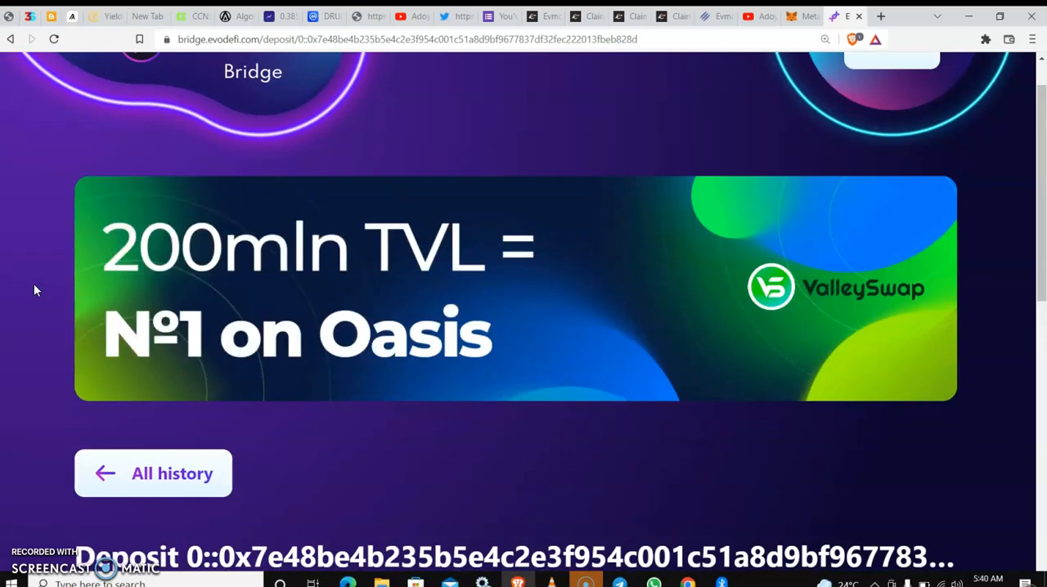
scroll(down, 3)
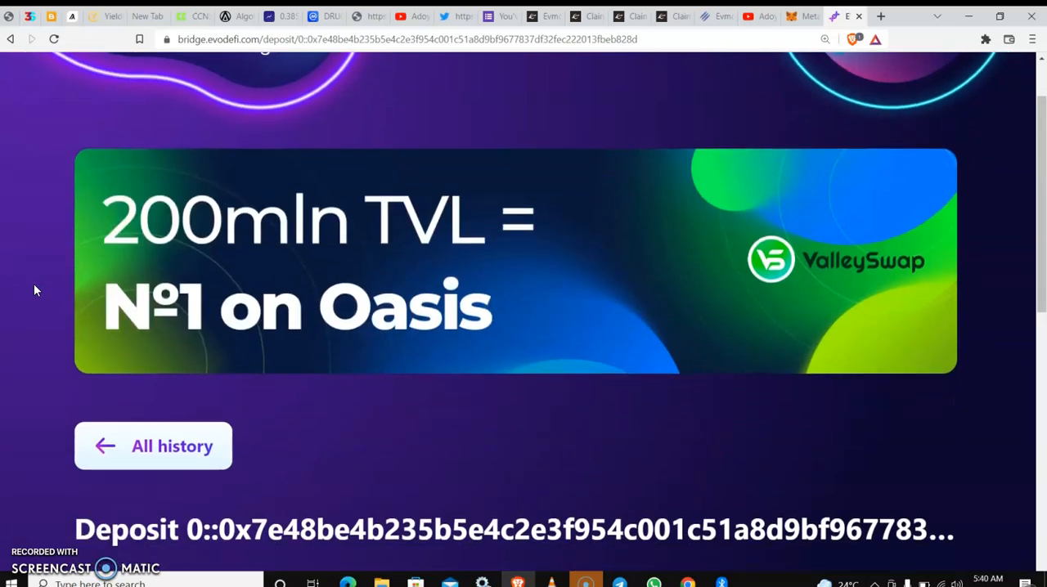
scroll(down, 3)
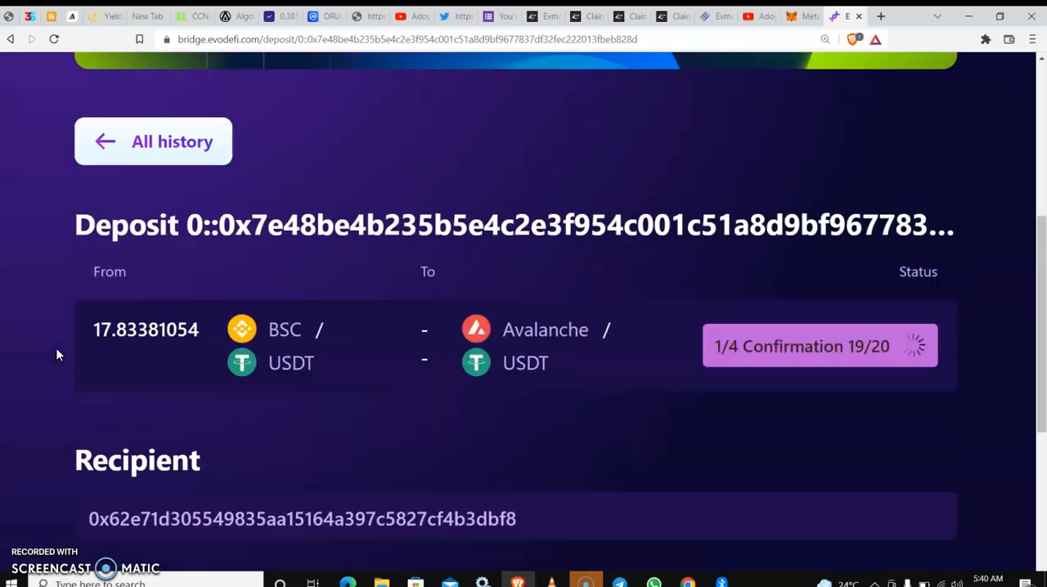
scroll(up, 3)
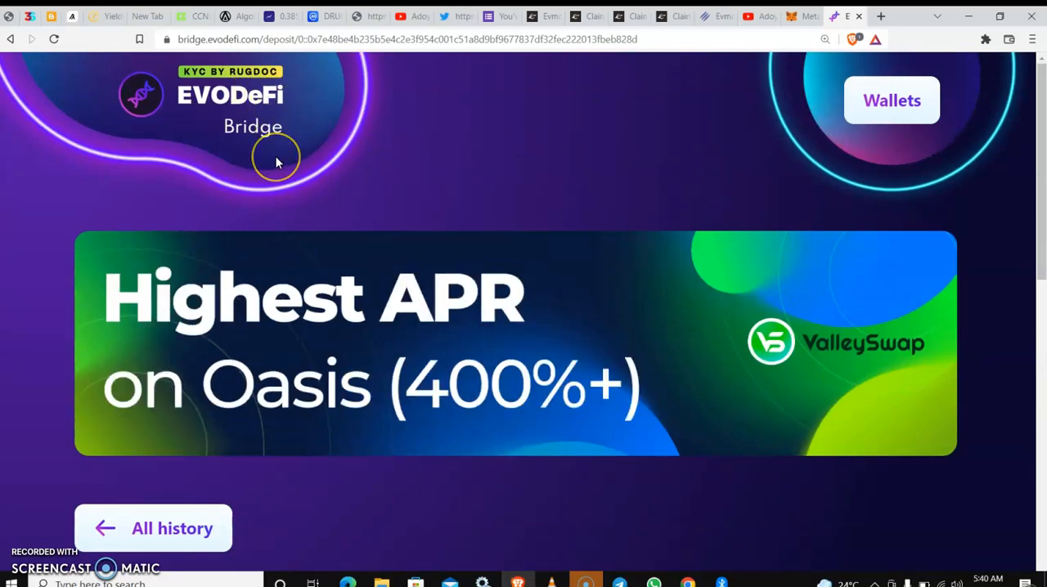
scroll(down, 3)
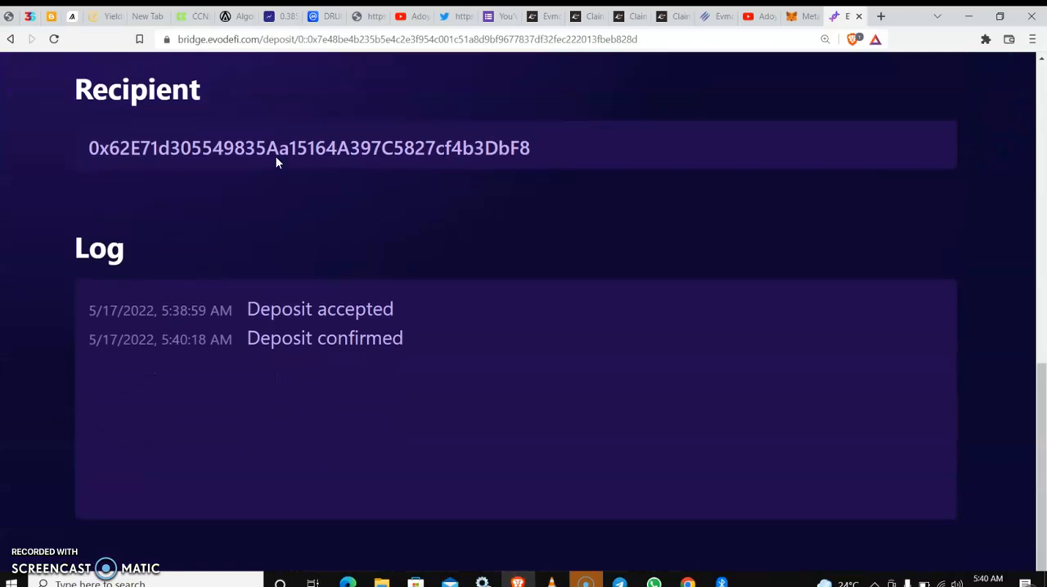
scroll(up, 3)
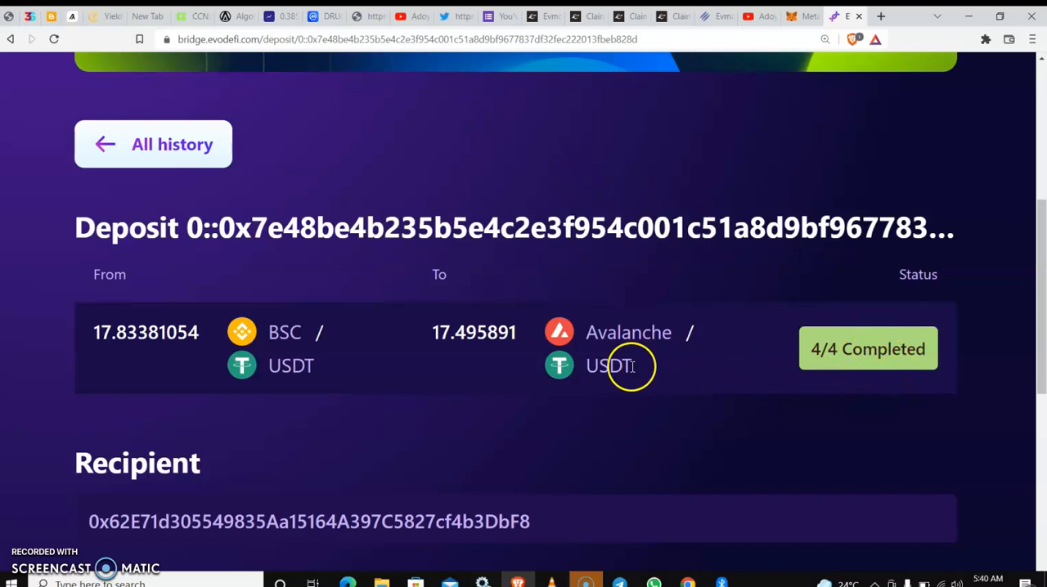
mouse_move(674, 363)
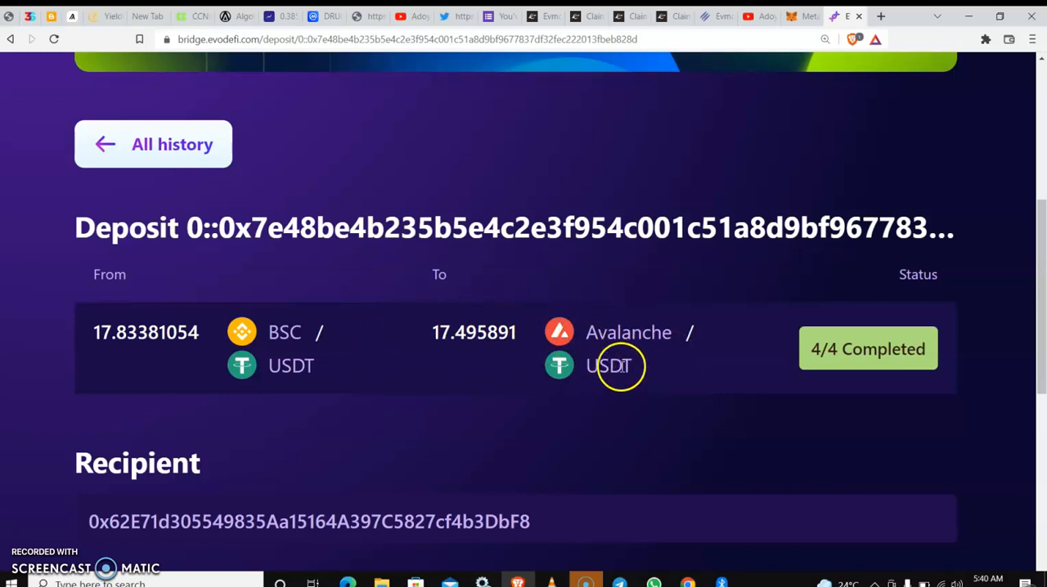
mouse_move(565, 342)
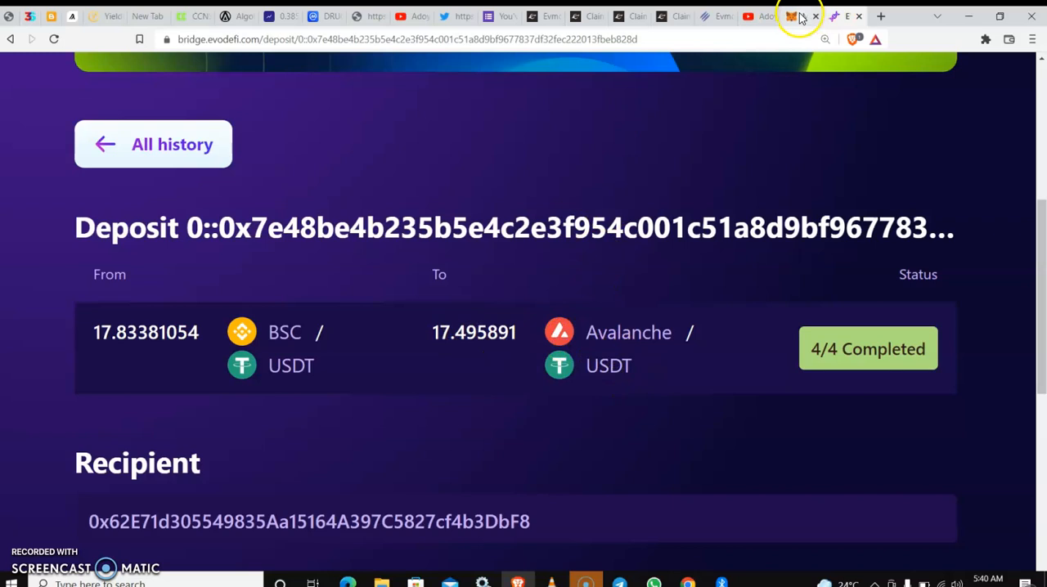
click(792, 16)
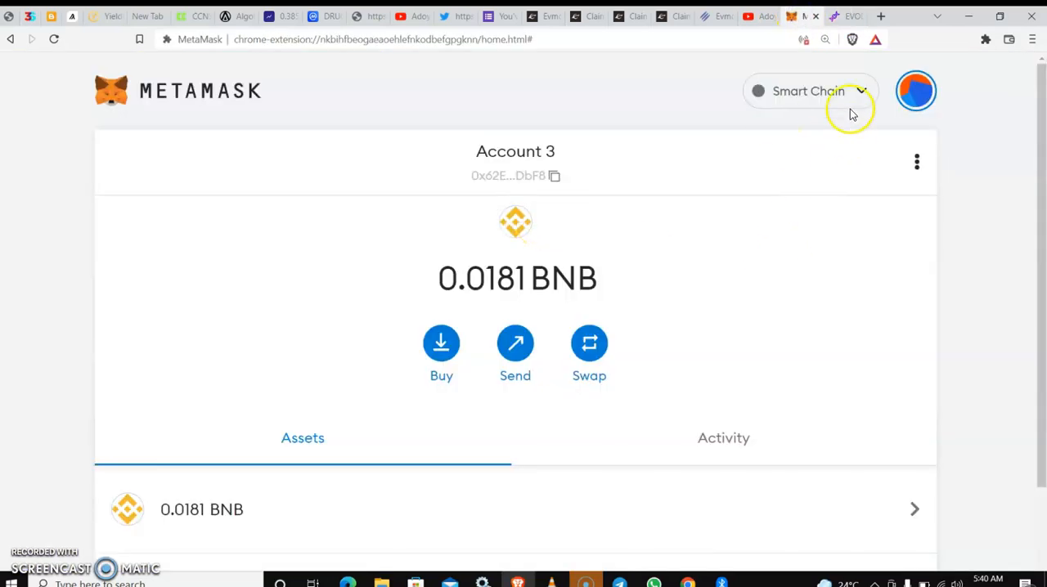
Step: Switch MetaMask to the Avalanche network and start Import tokens from the Assets list
click(810, 92)
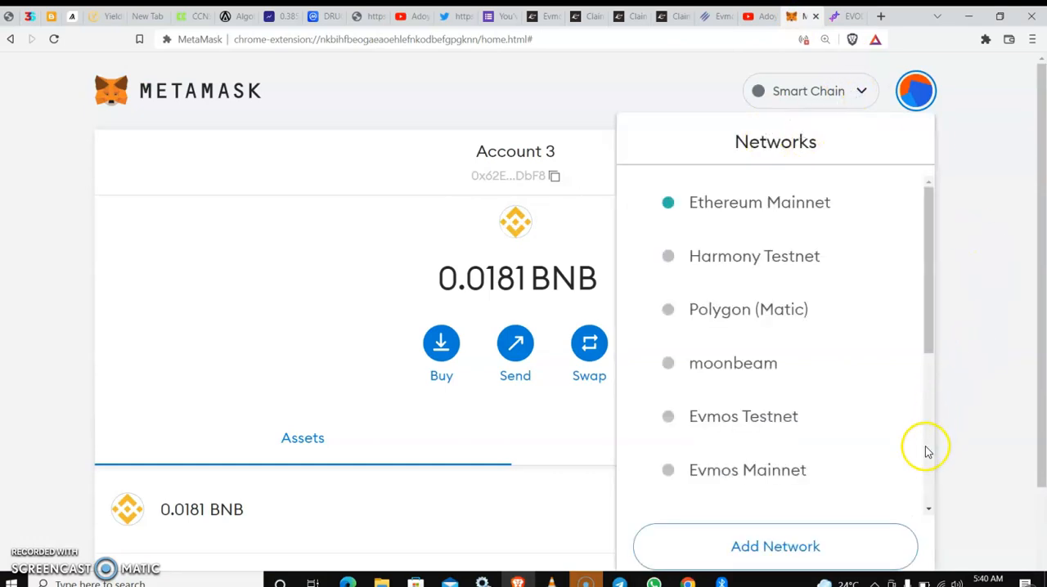
scroll(down, 3)
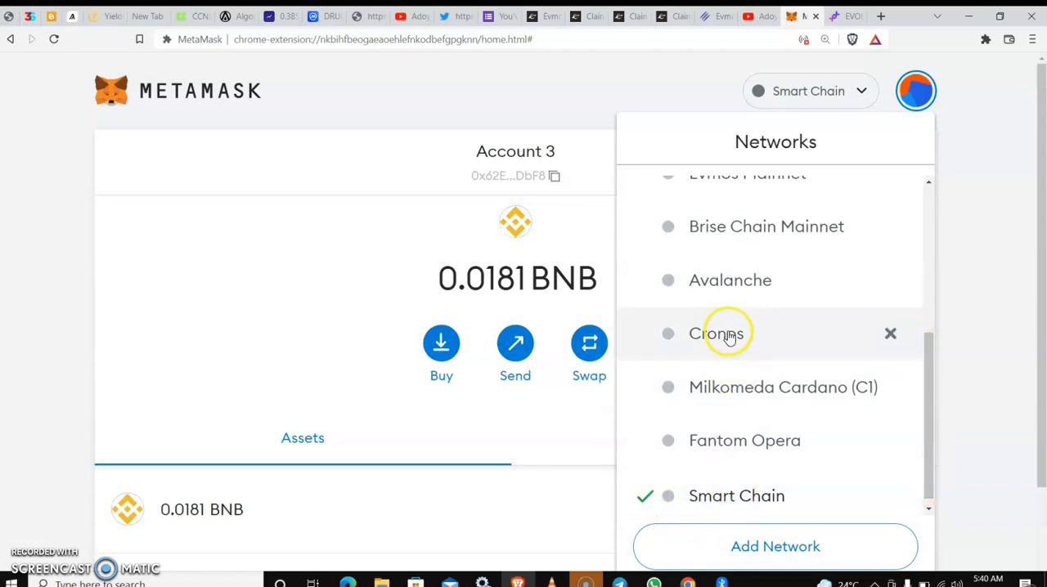
click(730, 280)
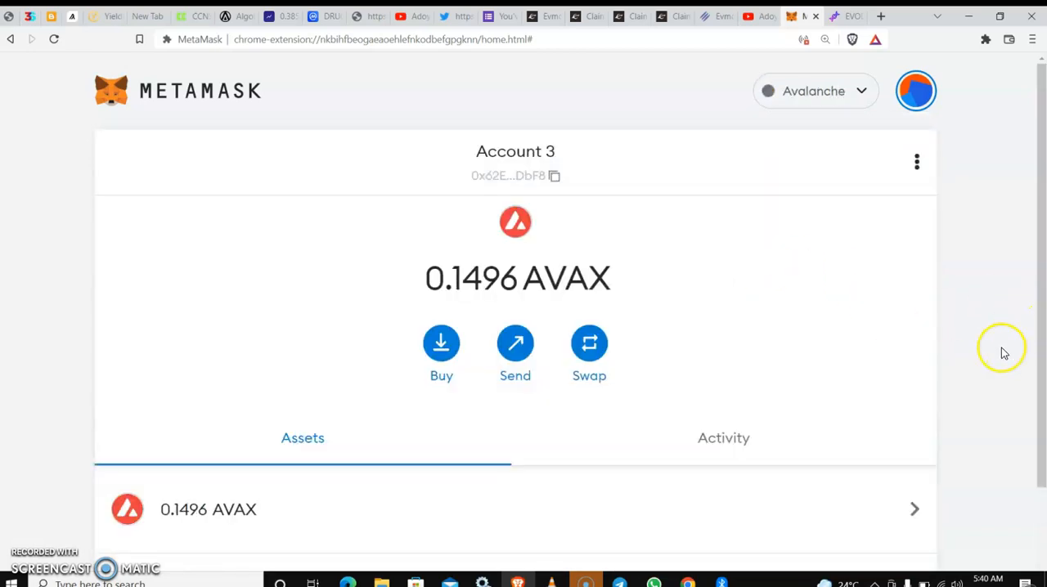
scroll(down, 3)
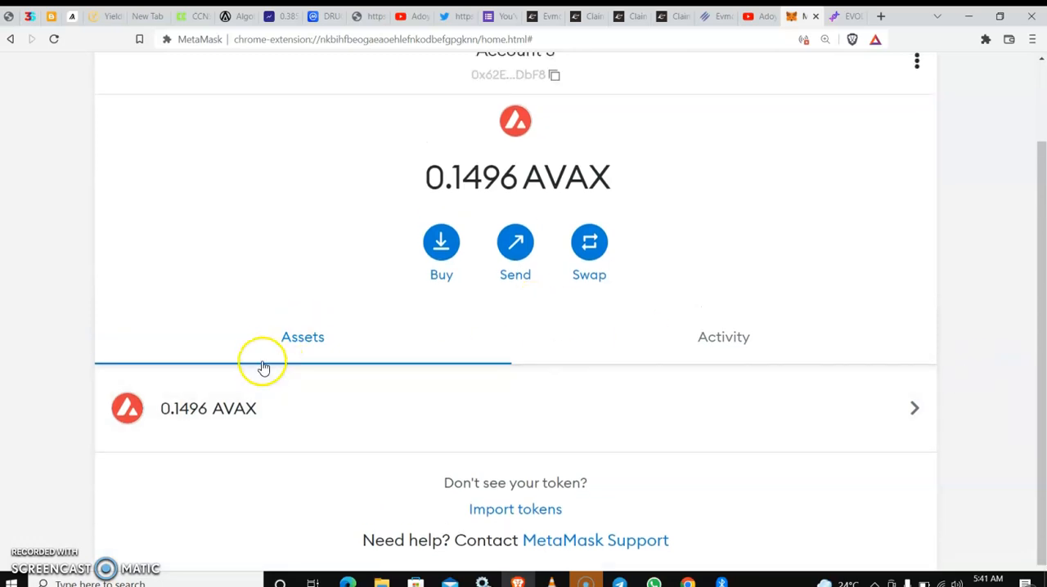
mouse_move(383, 400)
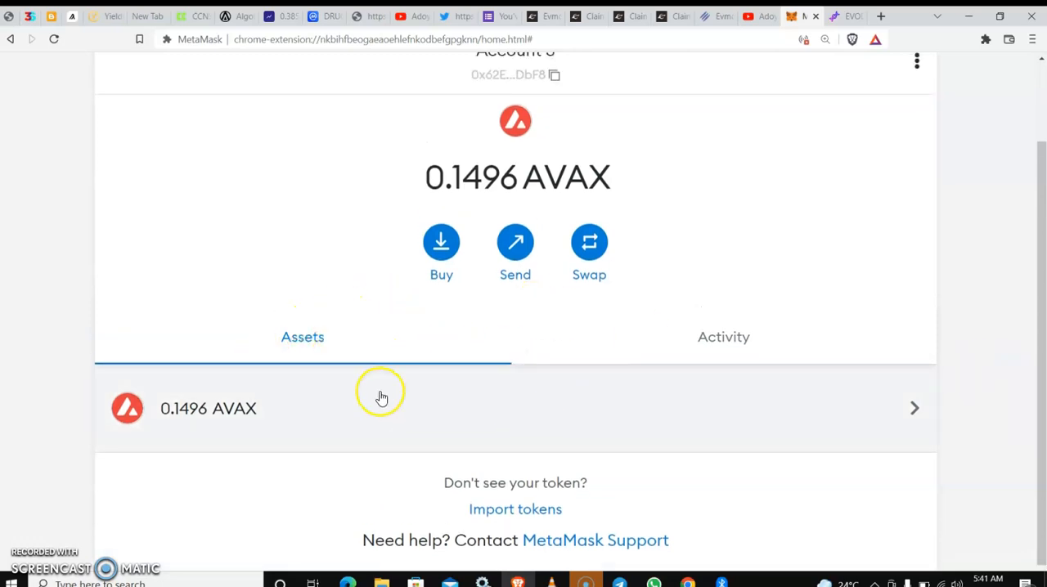
mouse_move(516, 509)
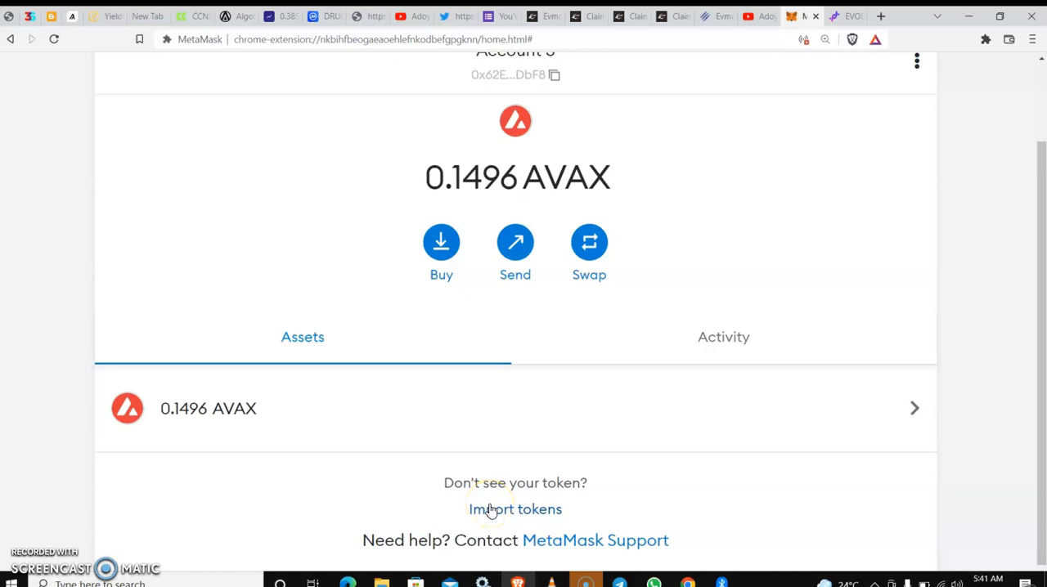
click(514, 509)
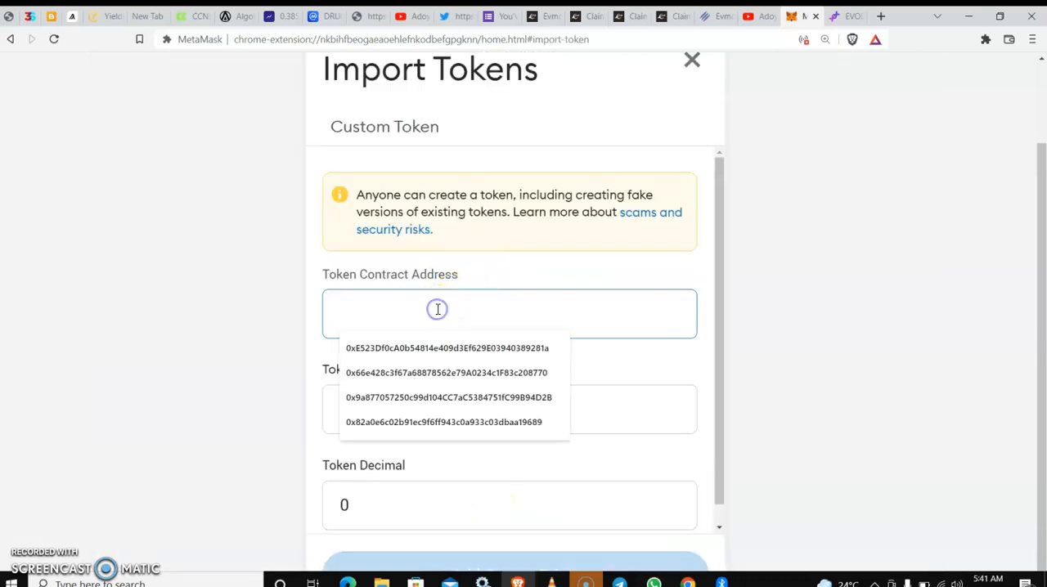
Step: Enter usdt as the Token Symbol and head to a new tab to find the contract address
text(Iu)
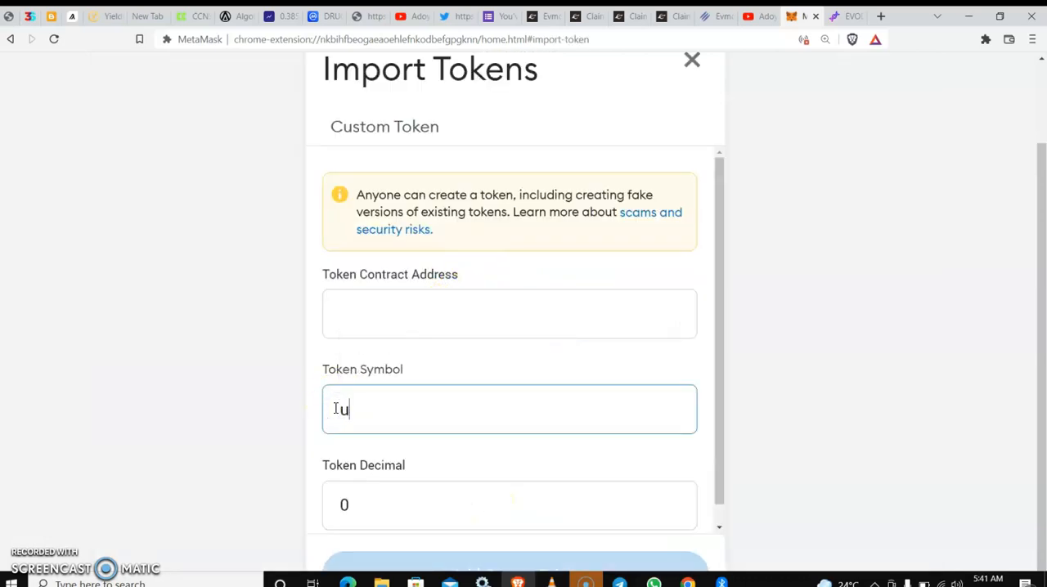
text(sdt)
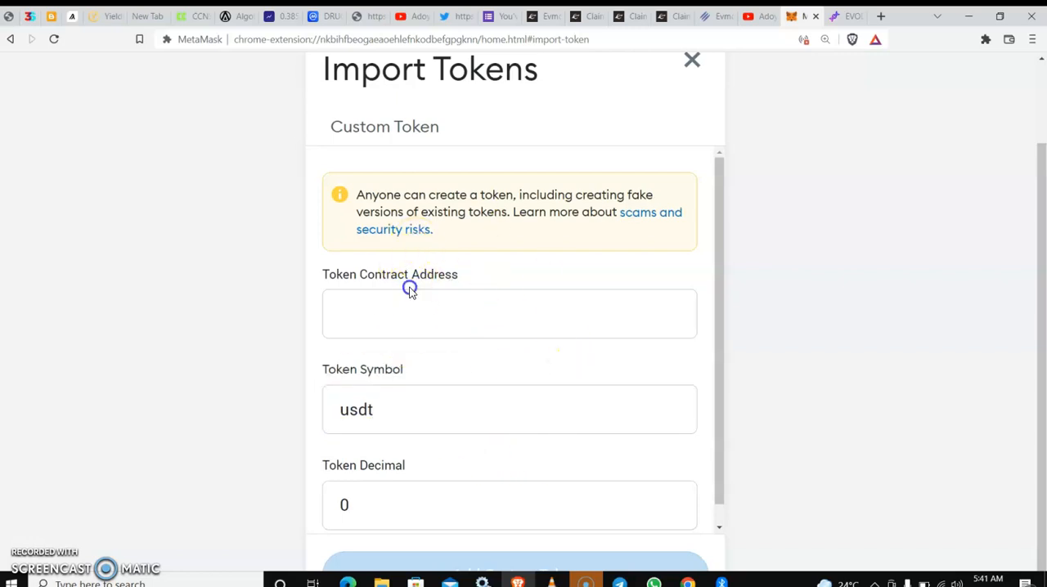
click(511, 314)
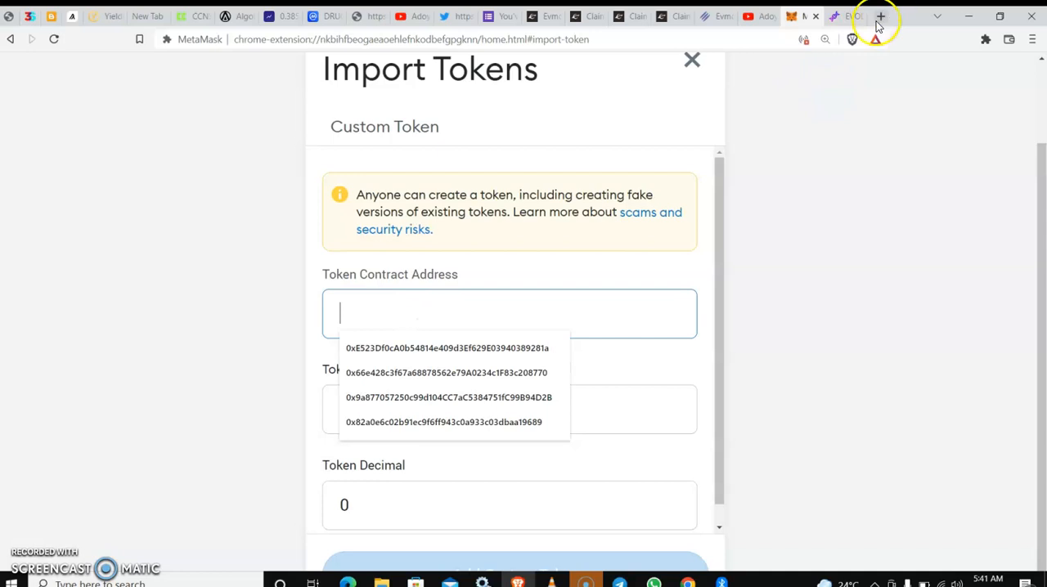
click(880, 17)
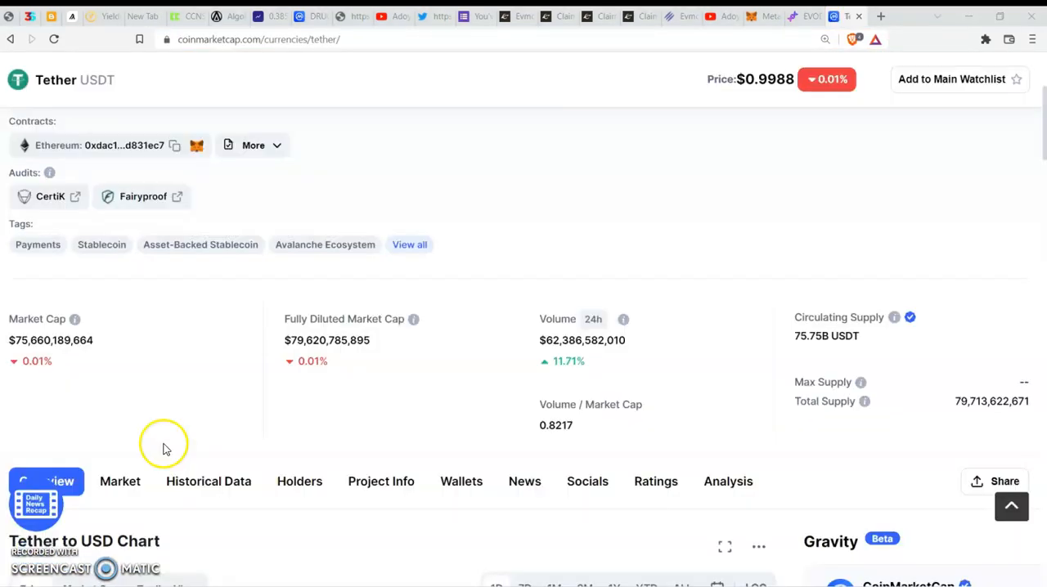
mouse_move(319, 173)
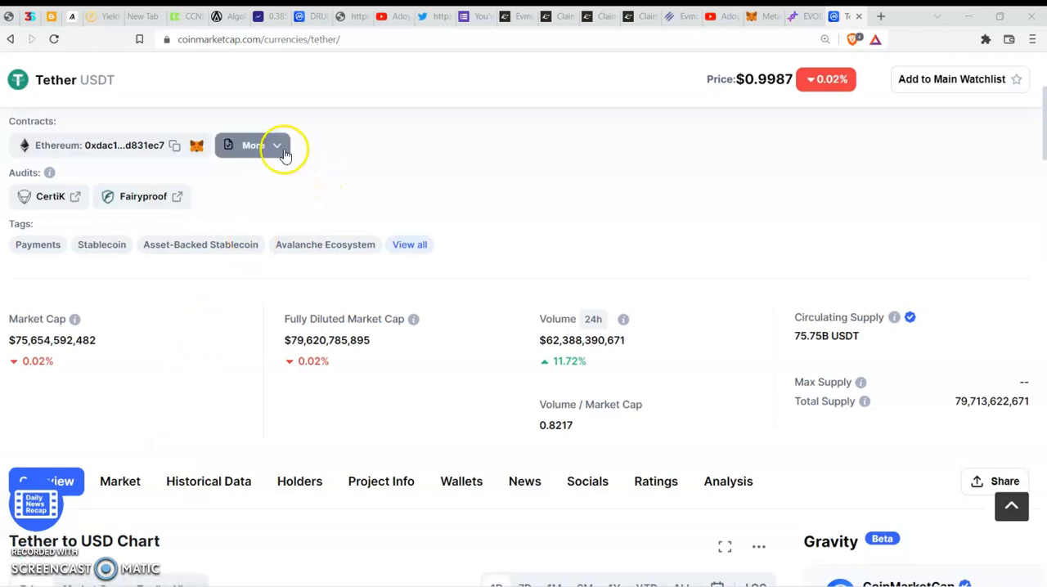
Step: Copy Tether's Avalanche C-Chain contract address from CoinMarketCap and return to the MetaMask import form
click(252, 144)
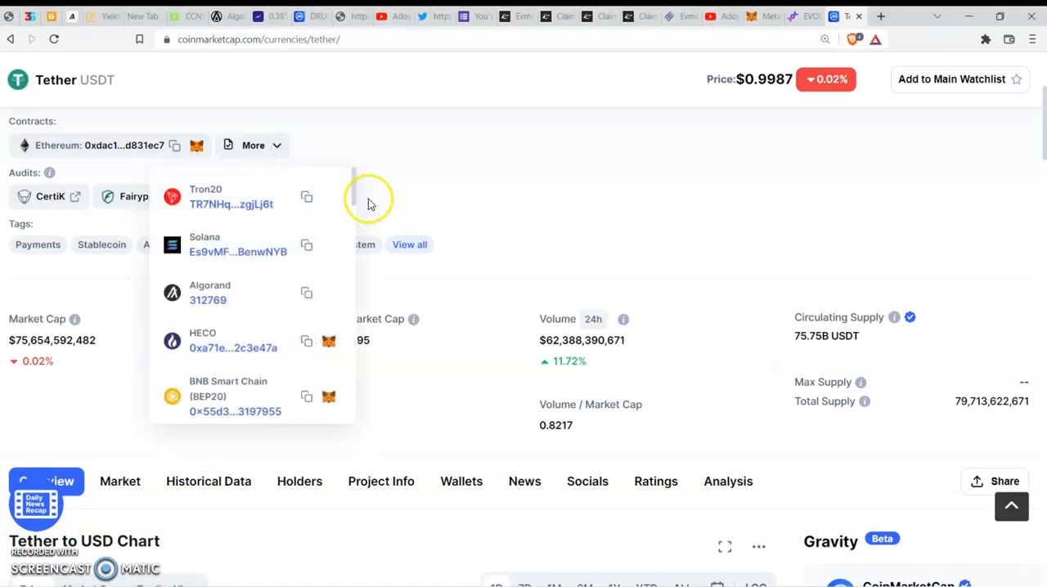
scroll(down, 3)
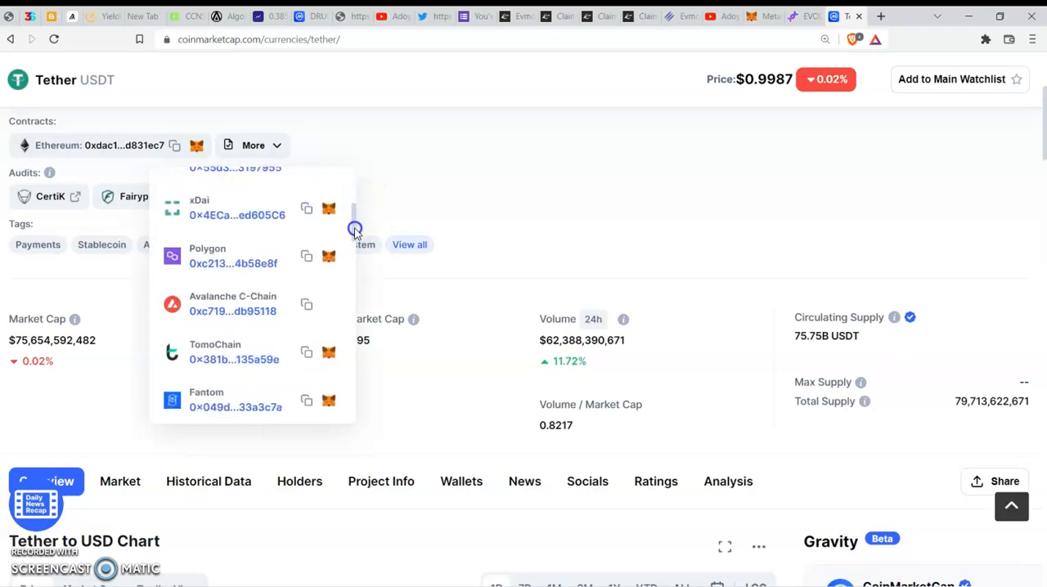
scroll(down, 3)
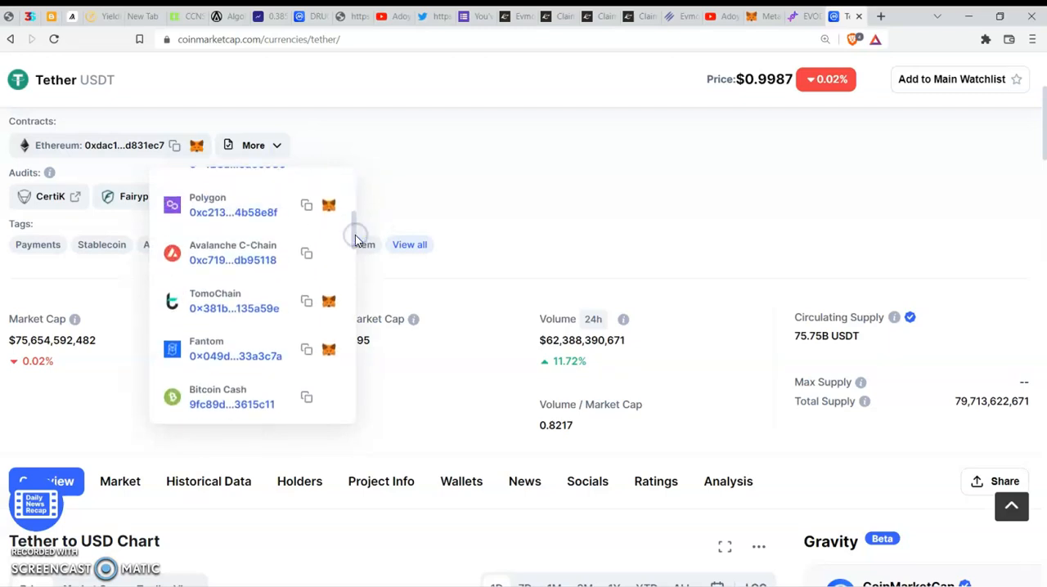
mouse_move(308, 252)
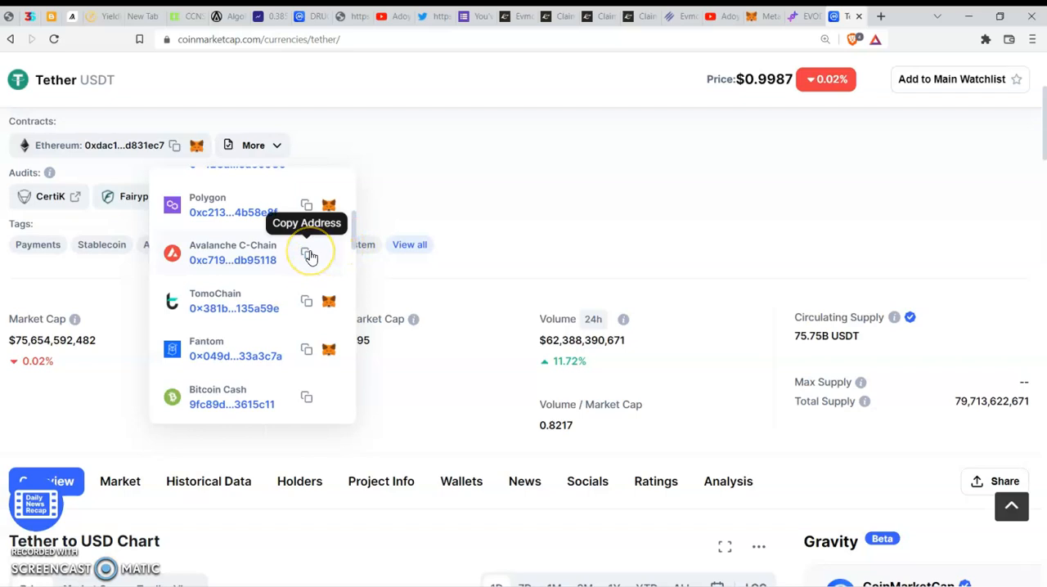
click(307, 252)
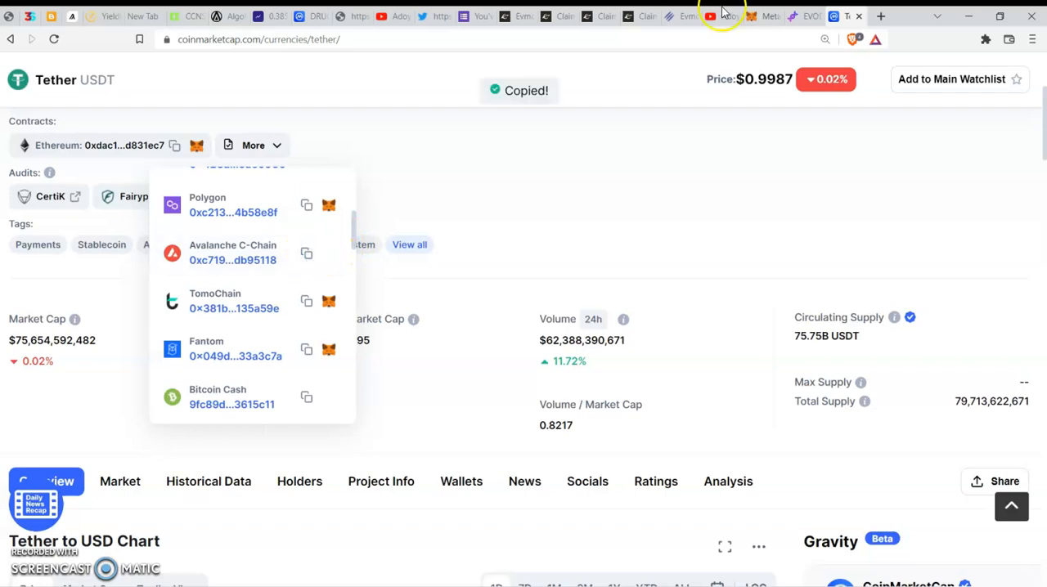
mouse_move(763, 16)
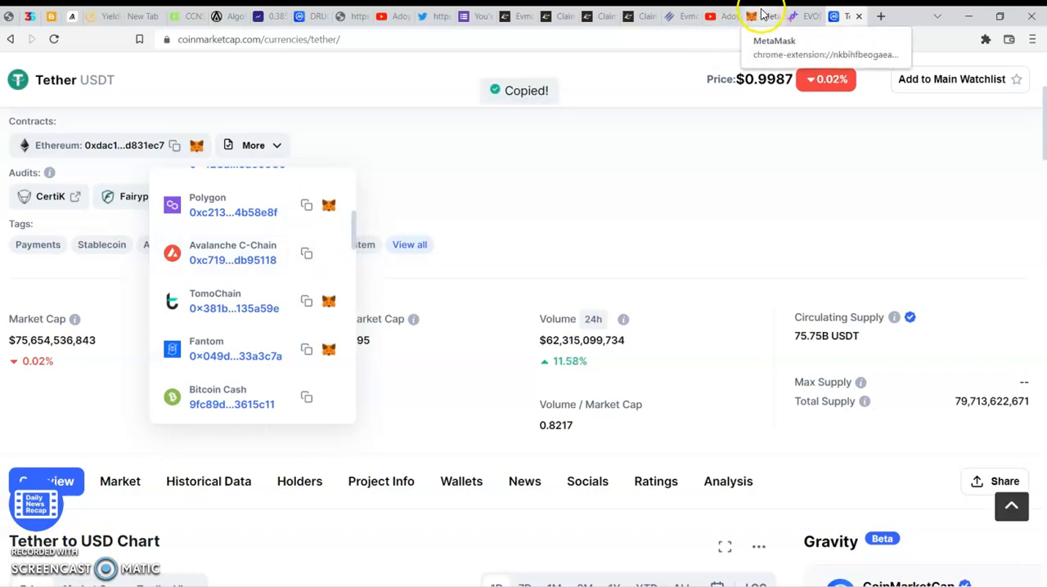
click(751, 17)
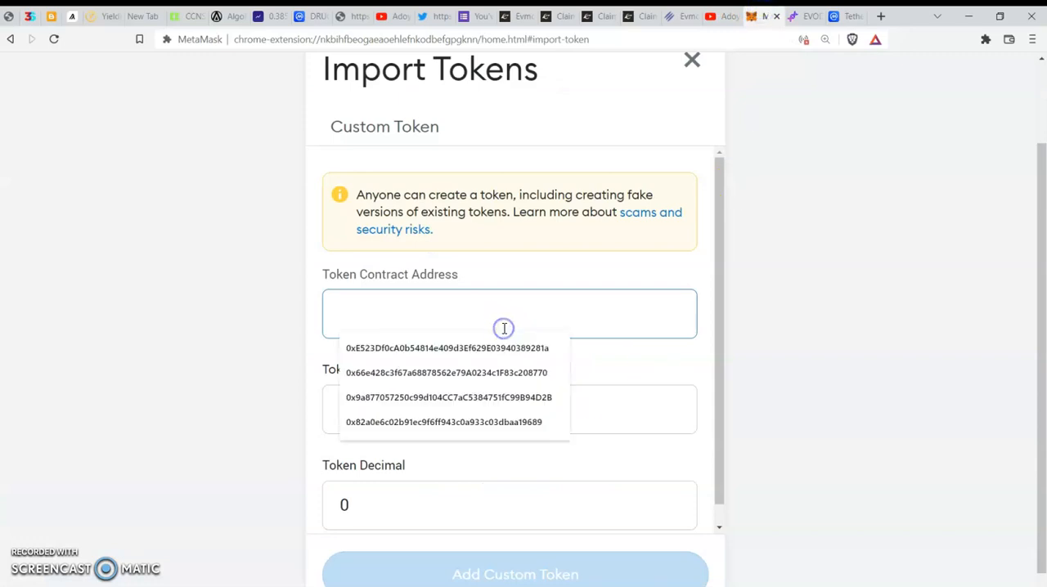
Step: Add USDT.e as a custom token from its Avalanche contract address, showing 17.49589 USDT.e, and return to the account home
text(usdt)
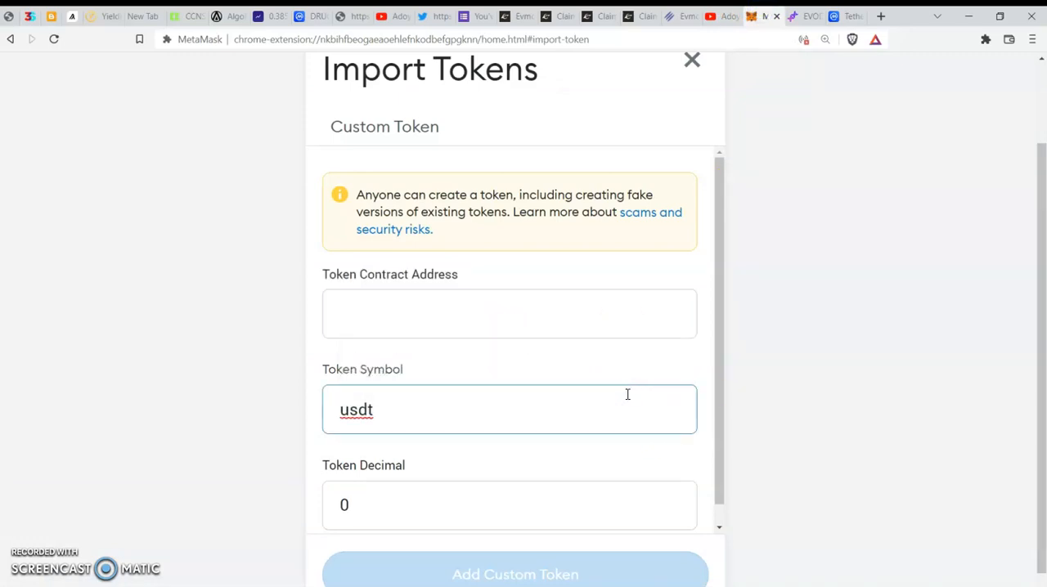
click(509, 314)
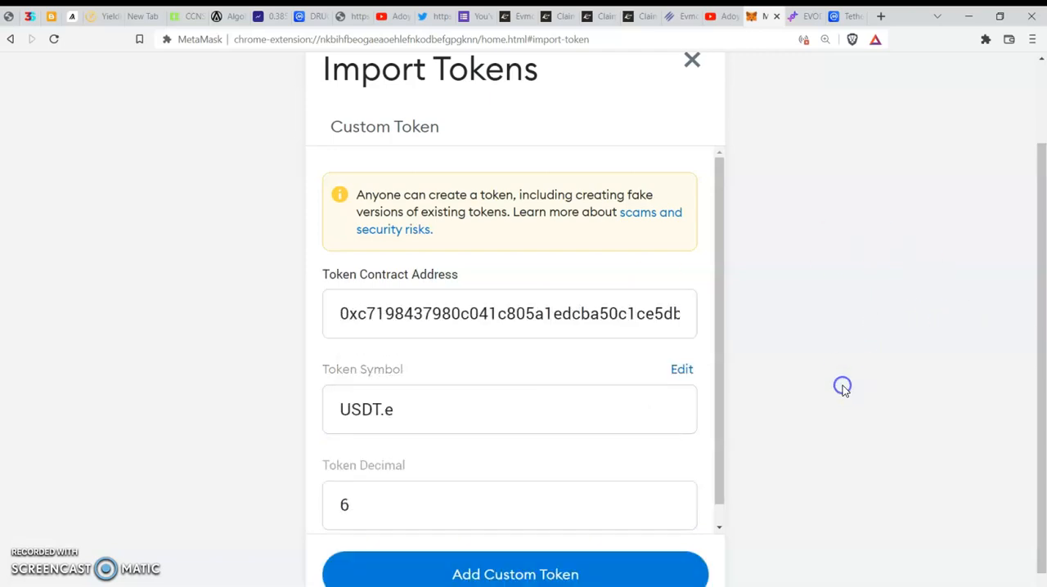
click(514, 573)
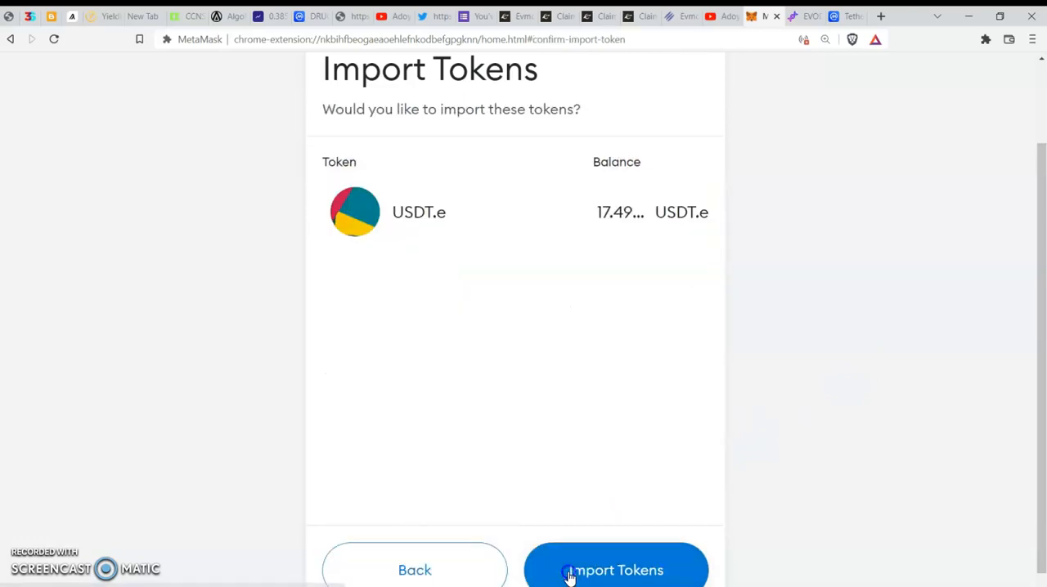
click(616, 569)
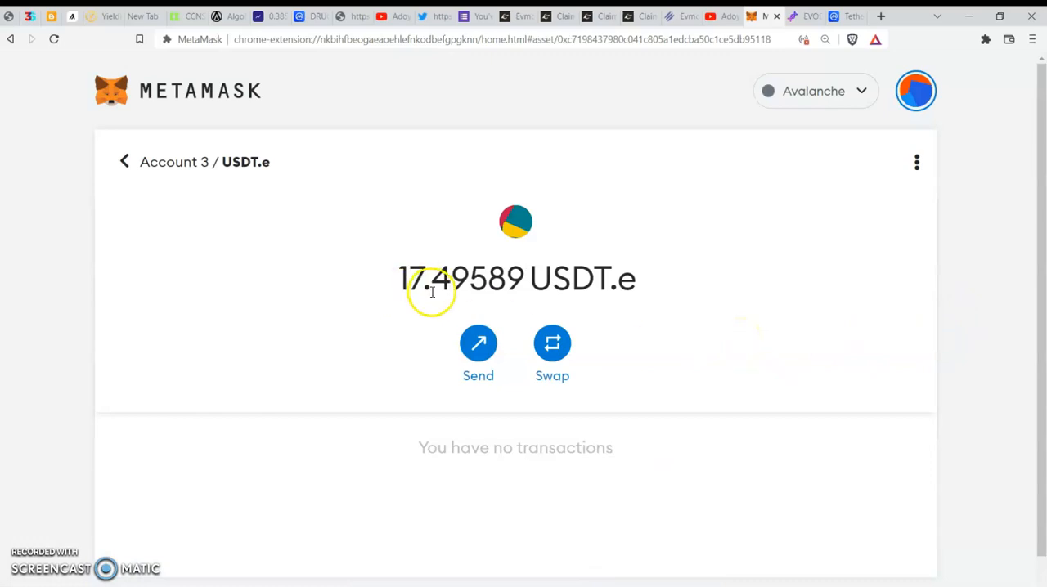
mouse_move(403, 252)
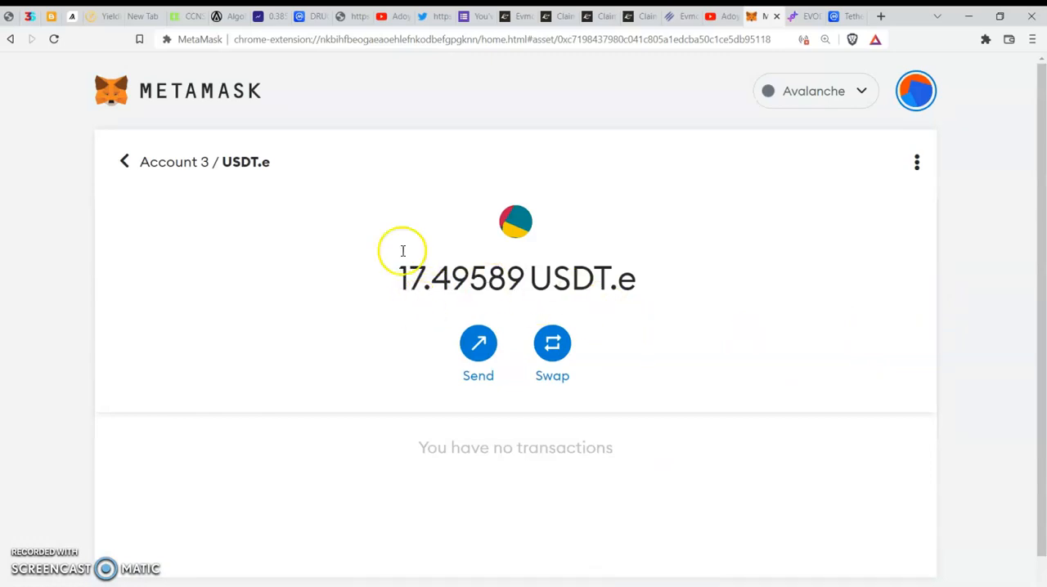
click(124, 162)
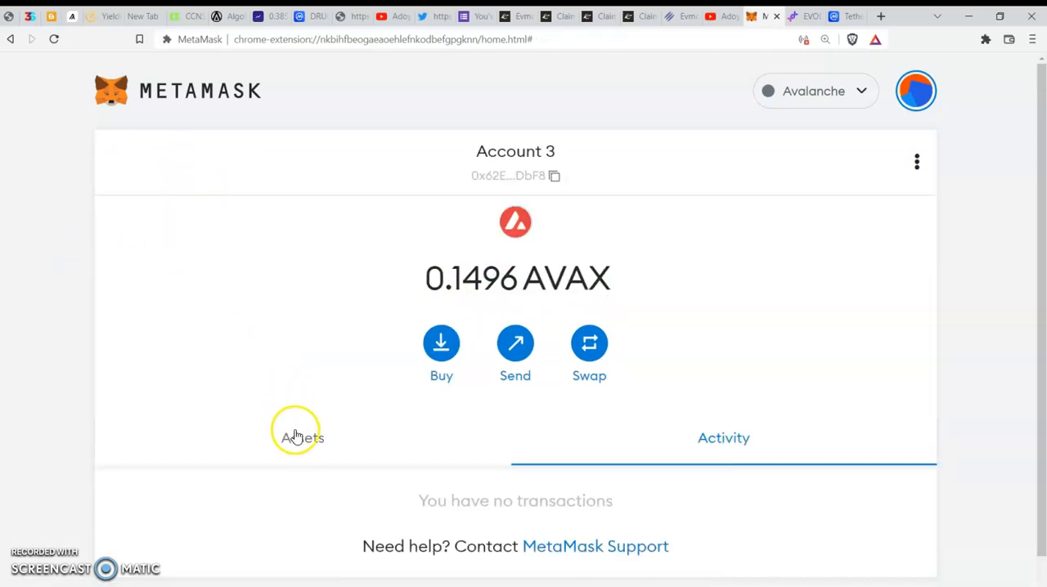
Step: Switch the Avalanche account to its Assets list showing 0.1496 AVAX
click(302, 438)
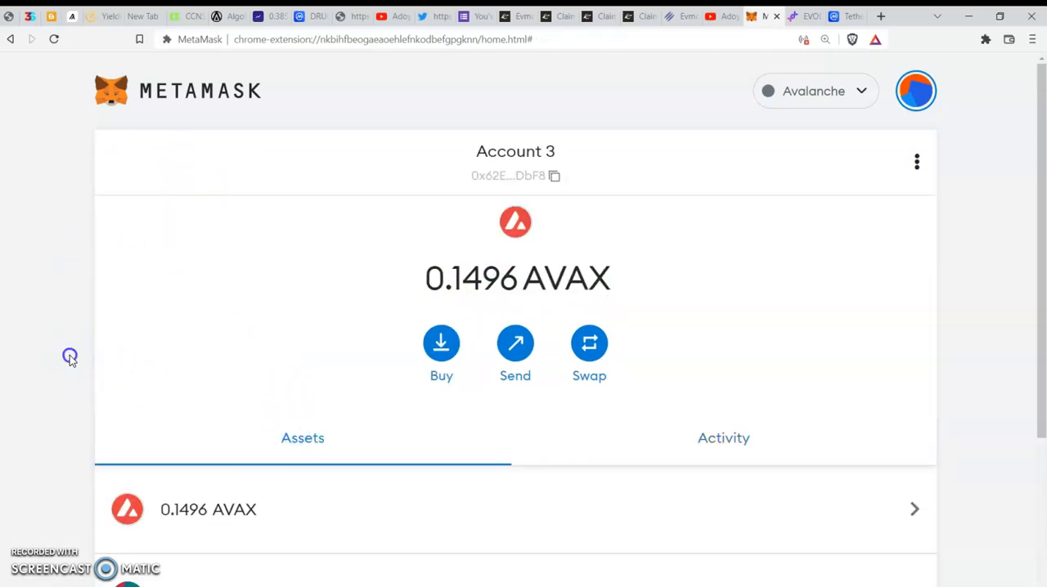
scroll(down, 3)
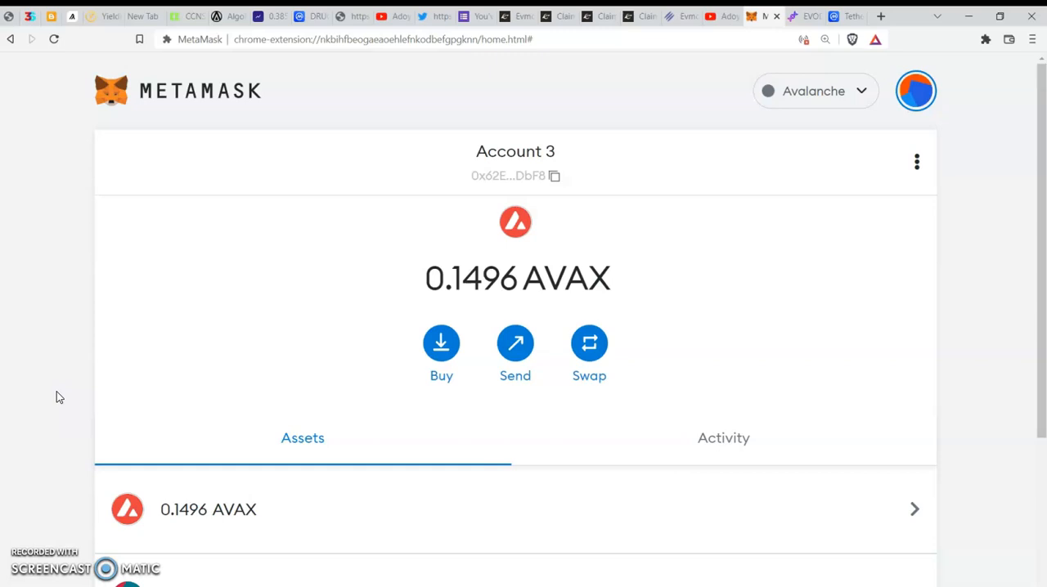
mouse_move(334, 106)
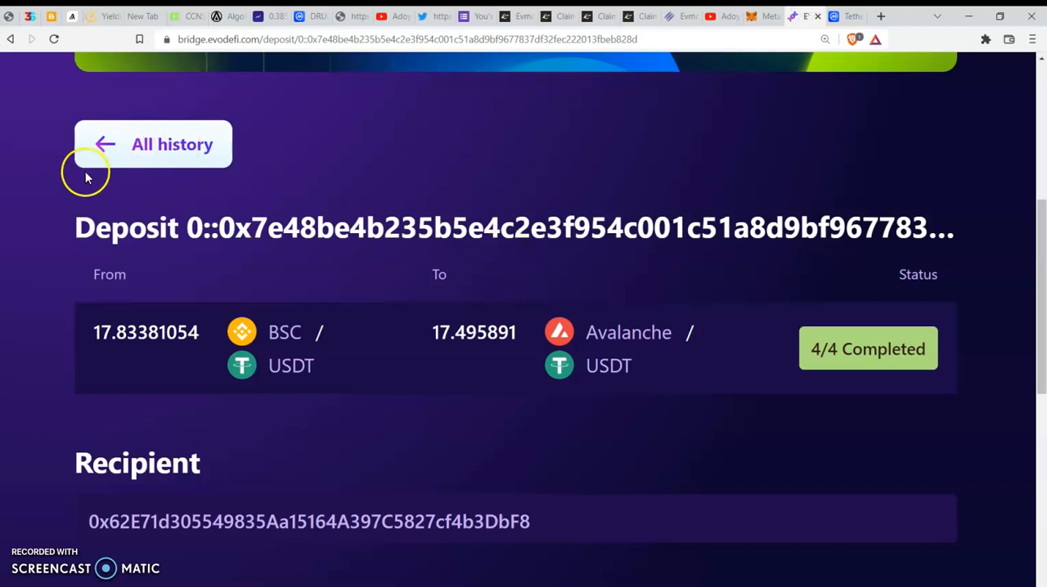
Step: Scroll the bridge homepage down to the send section with BSC as the source network
scroll(up, 3)
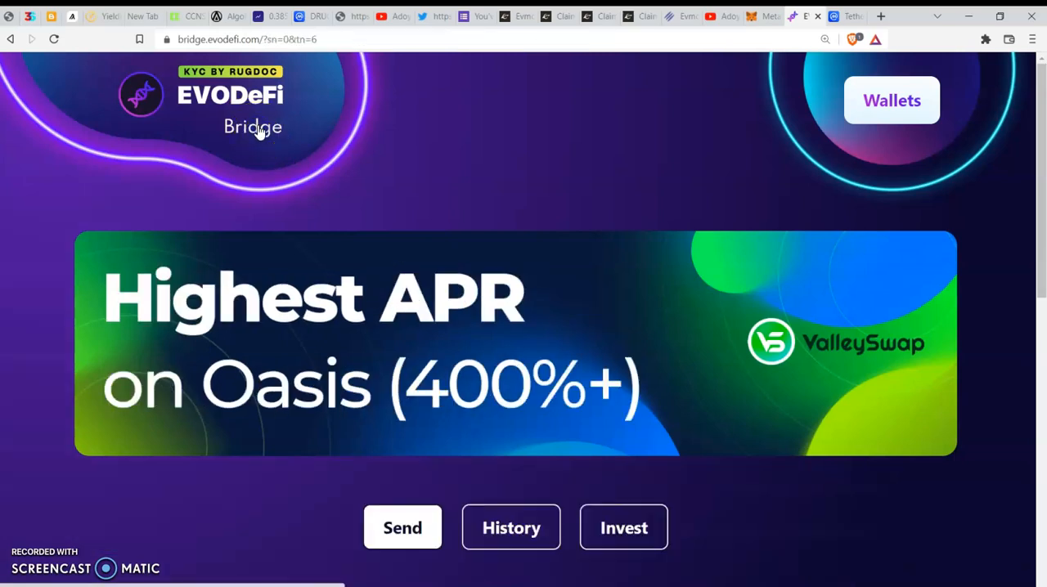
scroll(down, 3)
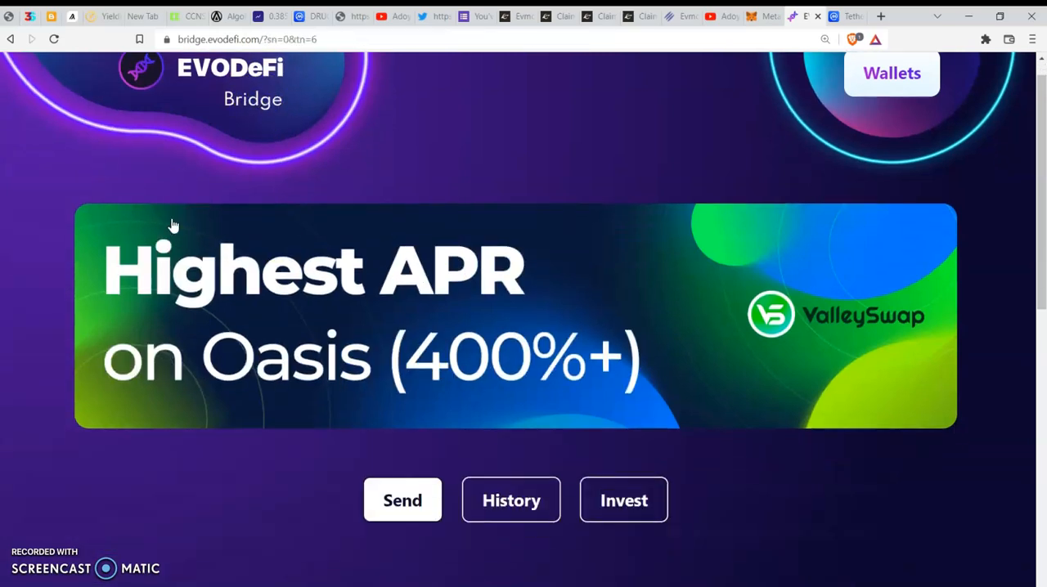
scroll(down, 3)
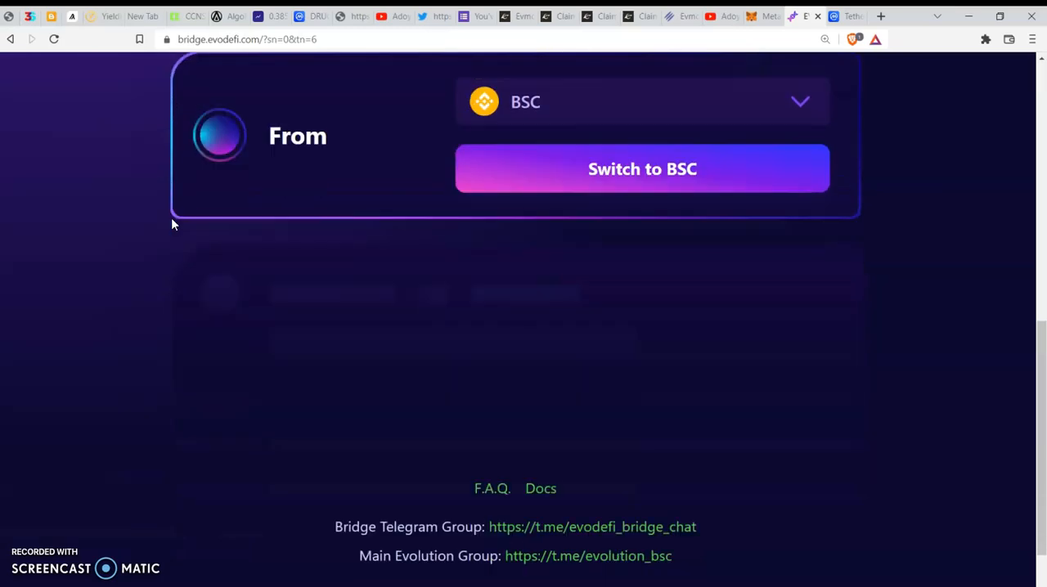